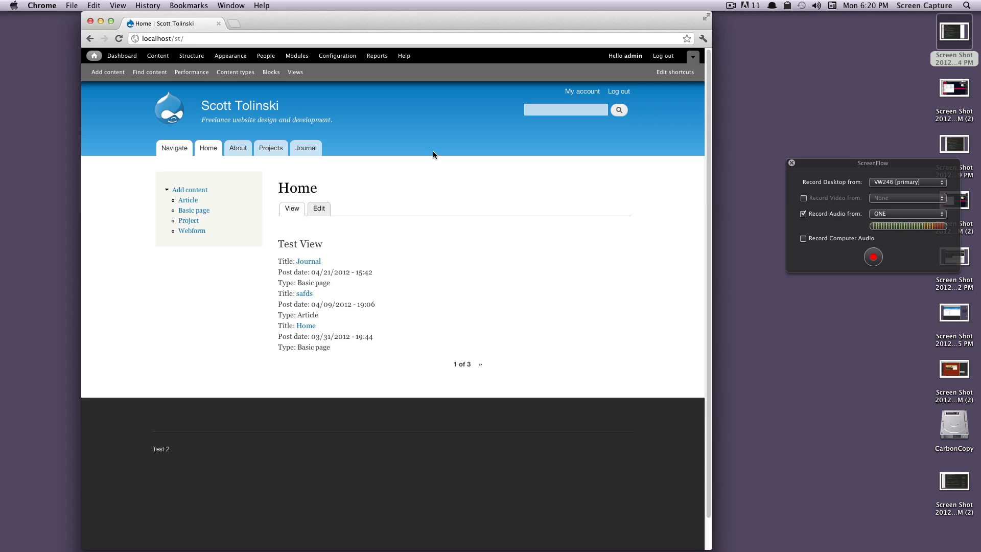
mouse_move(470, 174)
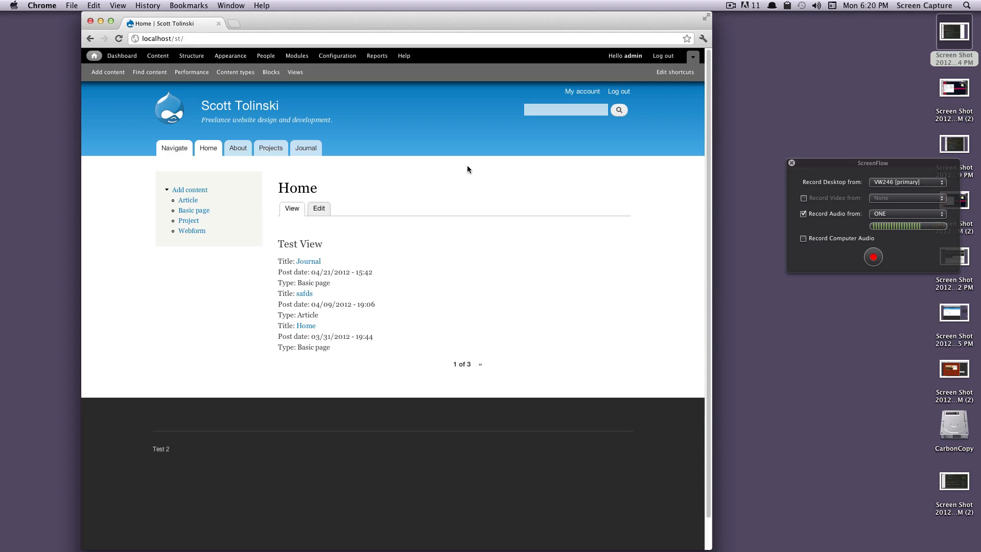
mouse_move(479, 177)
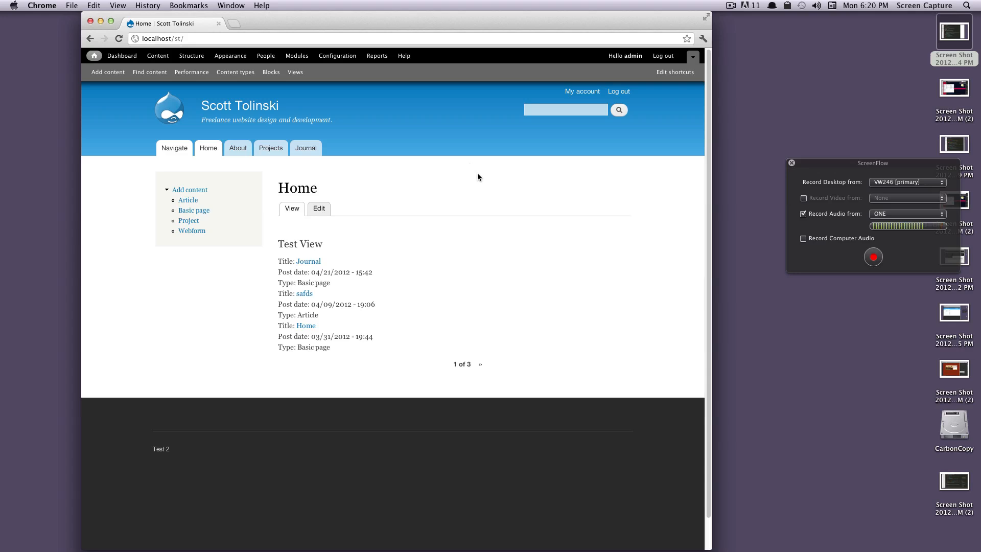
mouse_move(494, 179)
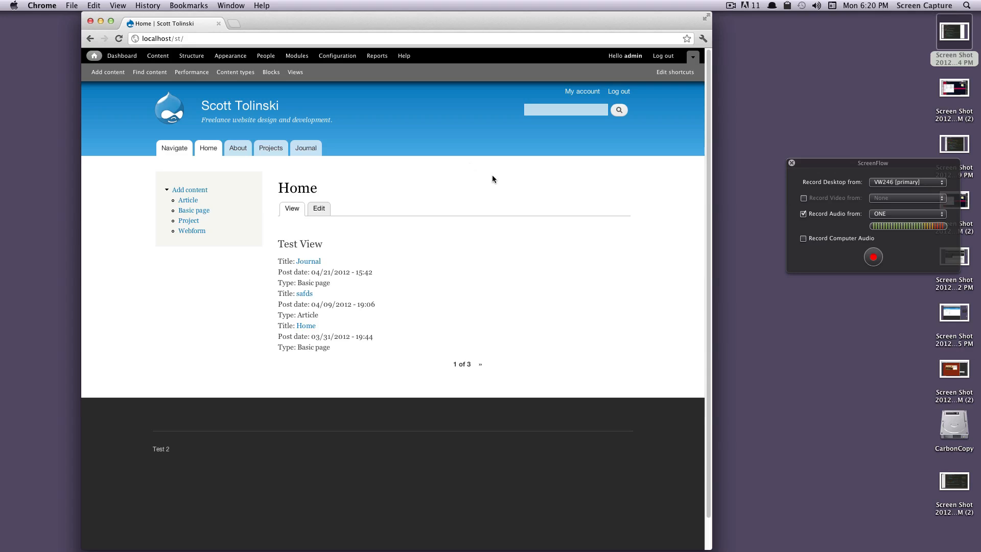
mouse_move(505, 173)
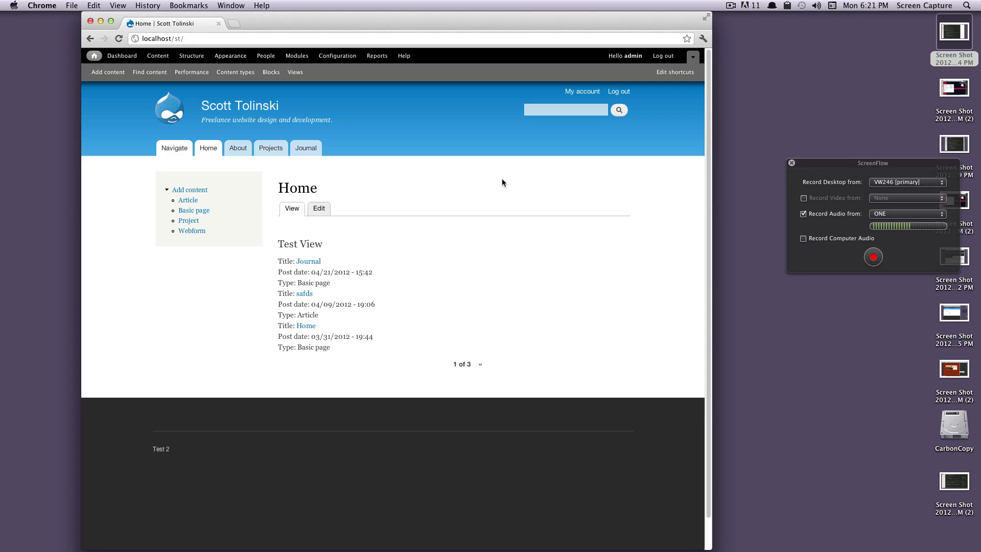
mouse_move(499, 190)
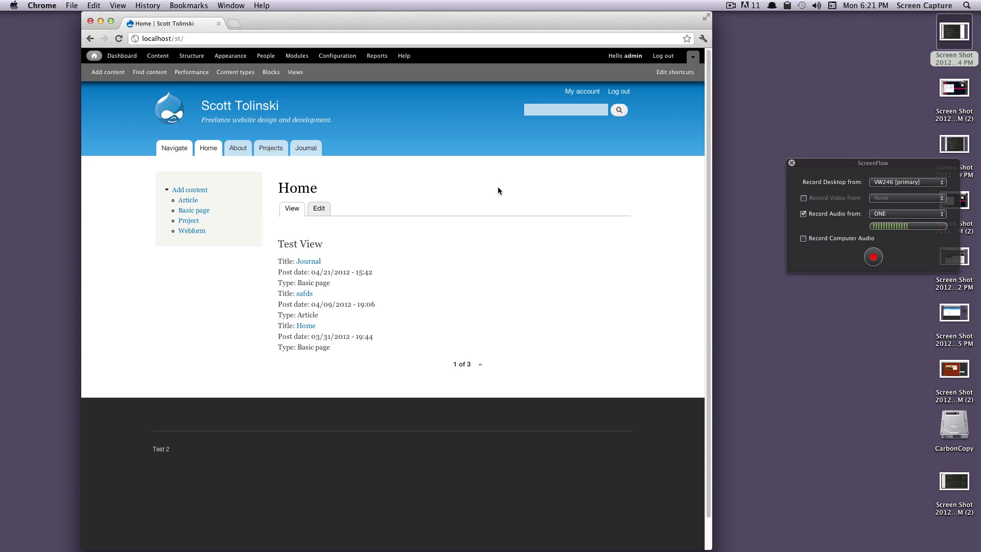
mouse_move(496, 191)
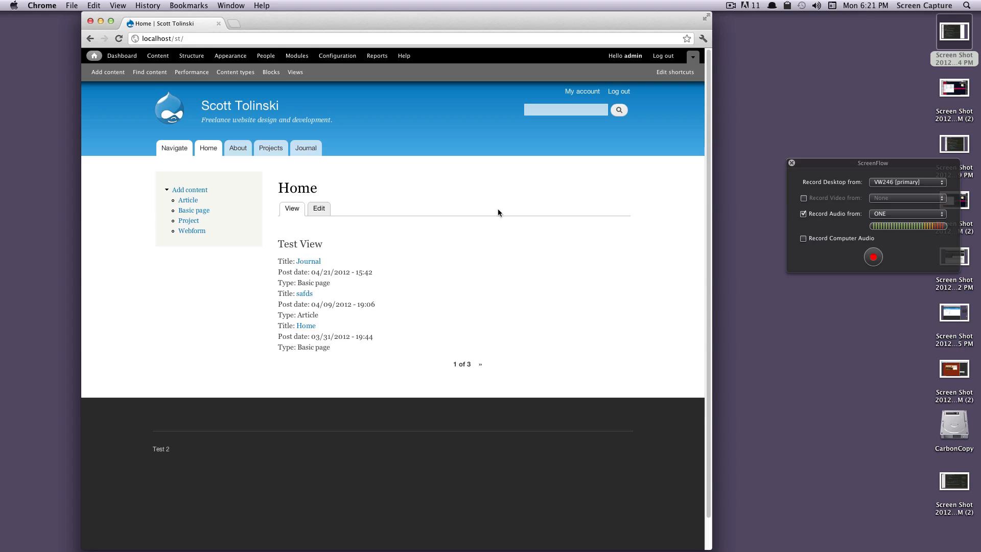
mouse_move(497, 210)
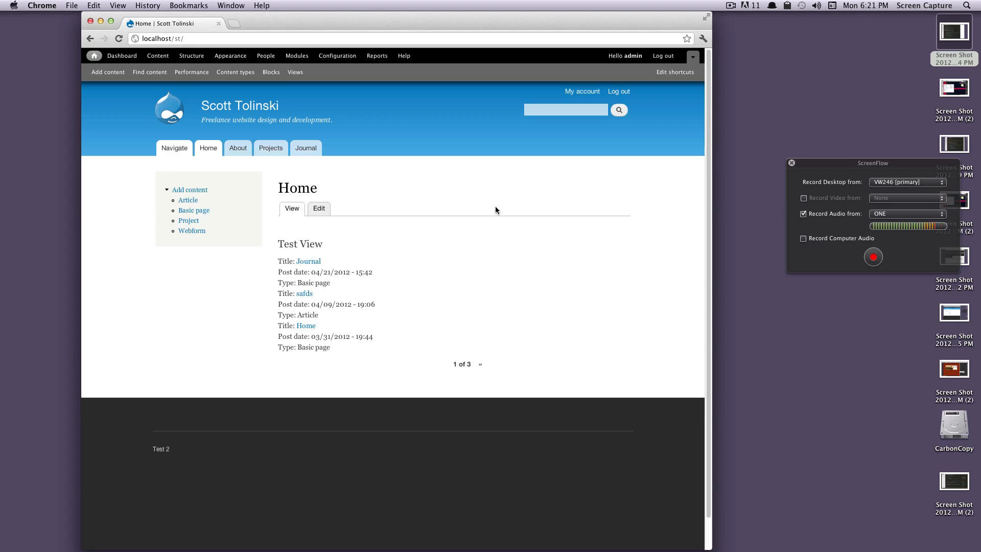
mouse_move(475, 209)
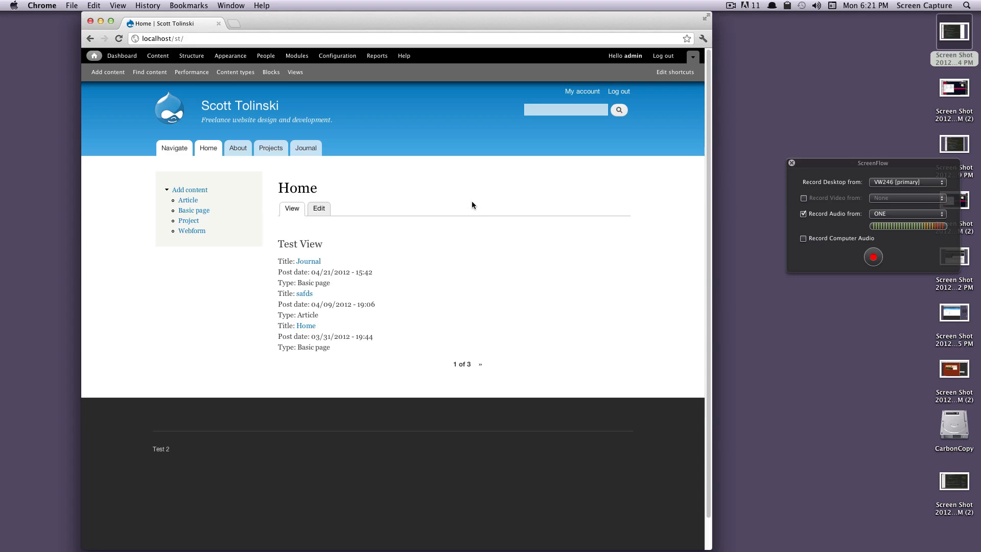
mouse_move(440, 194)
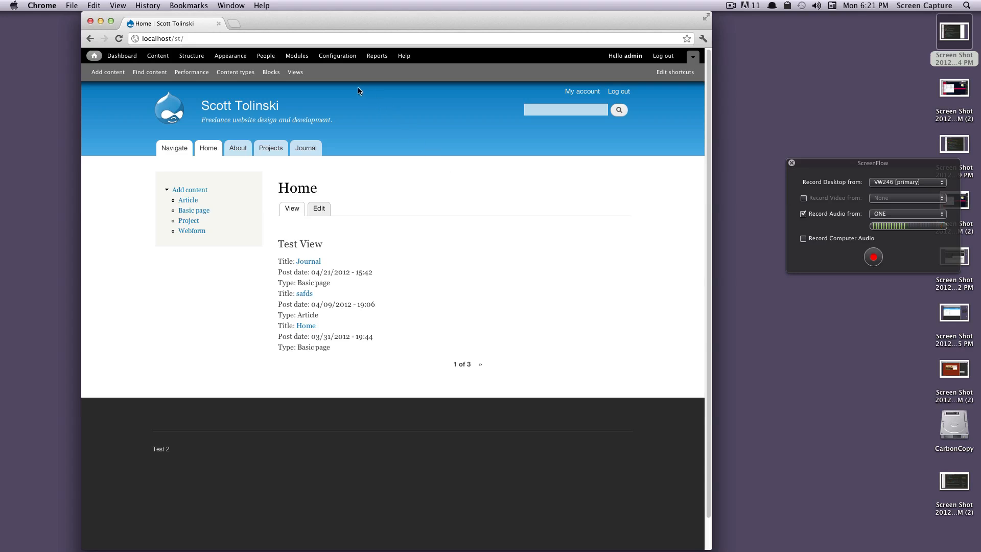
mouse_move(351, 86)
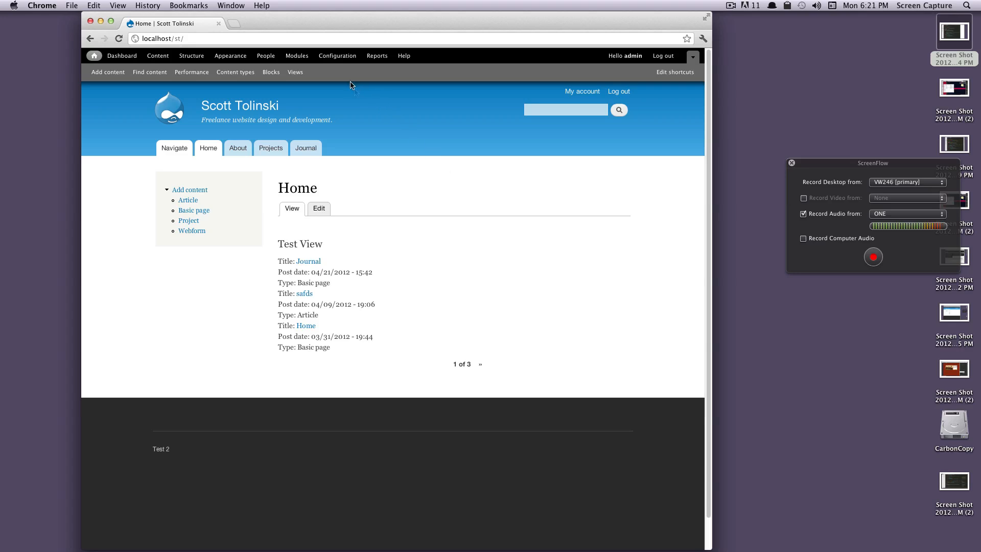
mouse_move(457, 186)
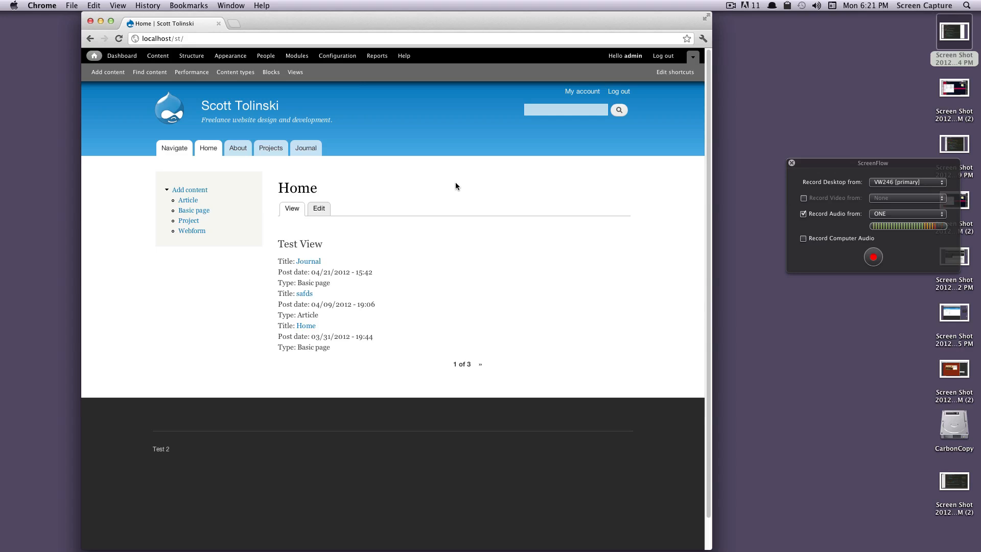
mouse_move(192, 75)
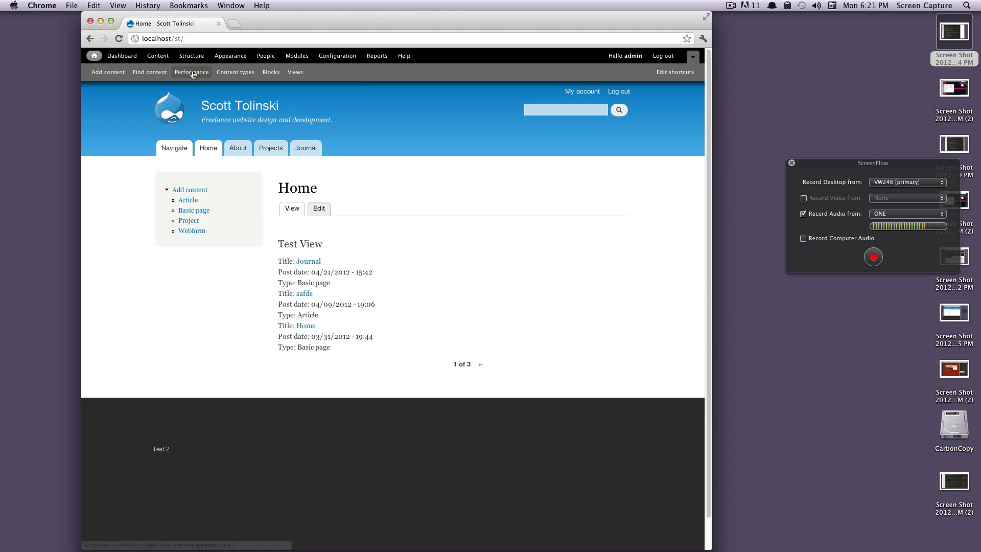
mouse_move(114, 75)
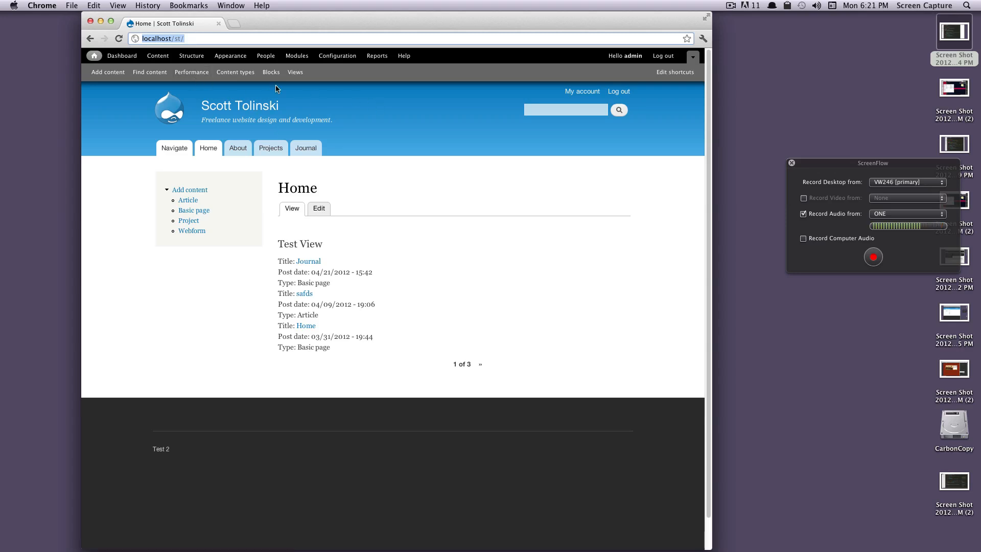
Go to Structure > Views to list the site's existing views.
left_click(295, 72)
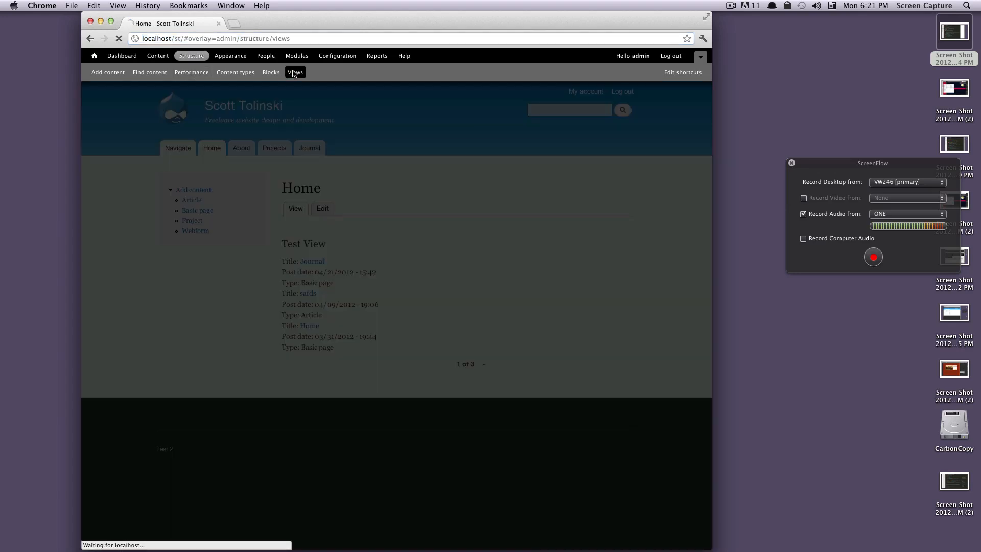
left_click(296, 72)
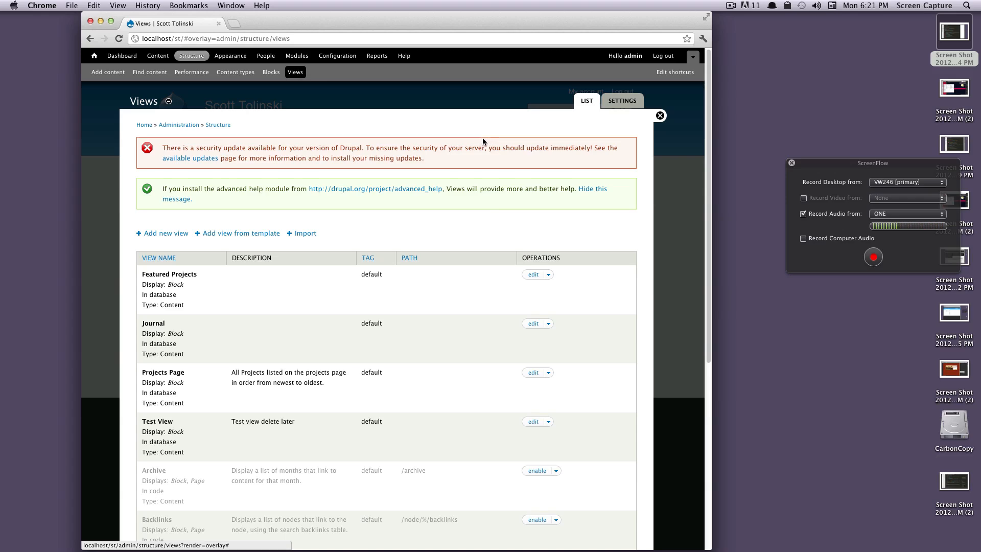
left_click_drag(183, 147, 375, 147)
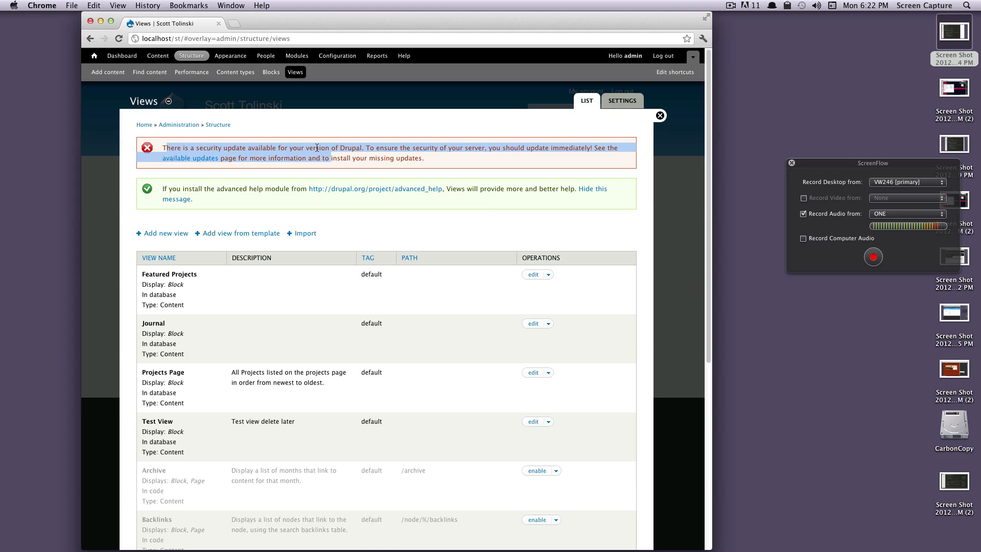
mouse_move(331, 159)
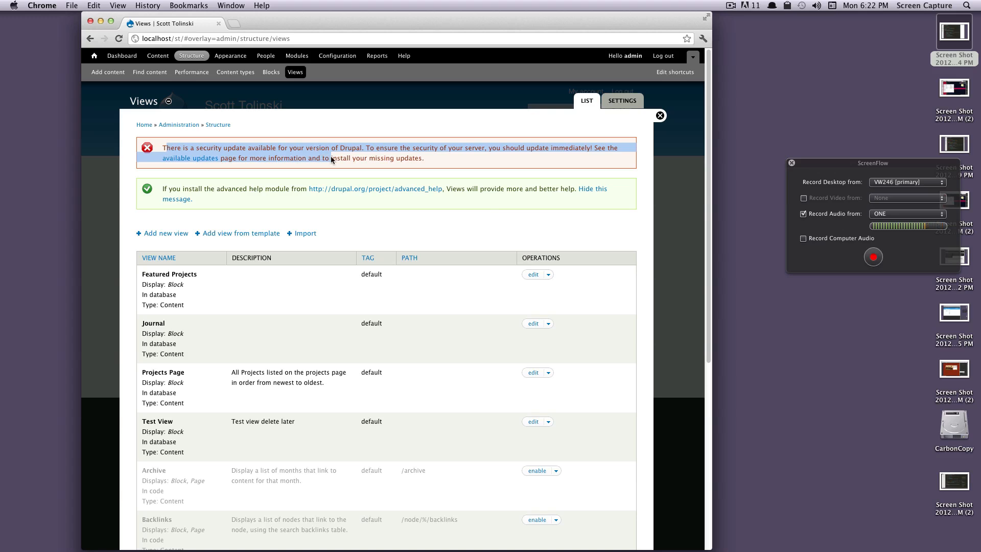
scroll("down", 3)
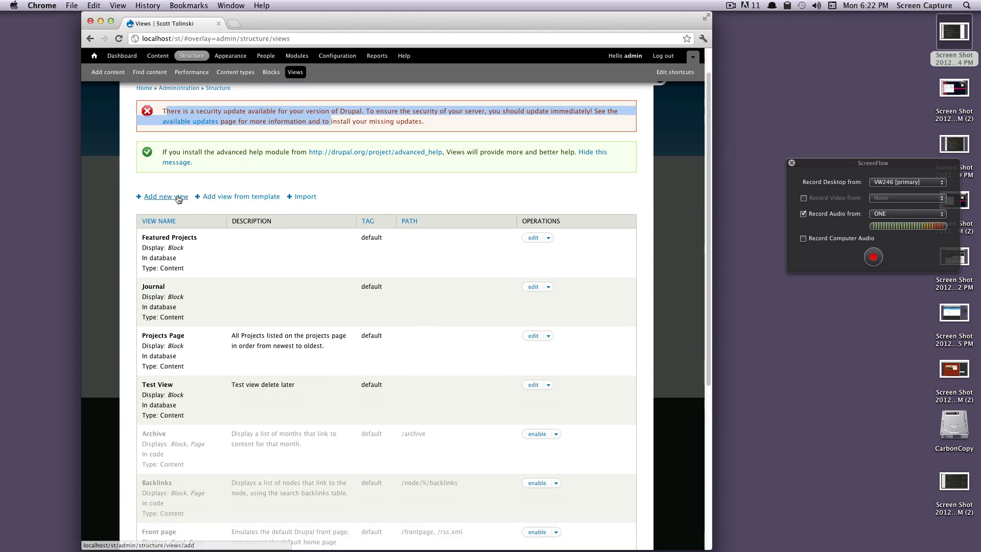
Add a new view named 'New Page' with path new-page and 10 items to display.
left_click(166, 196)
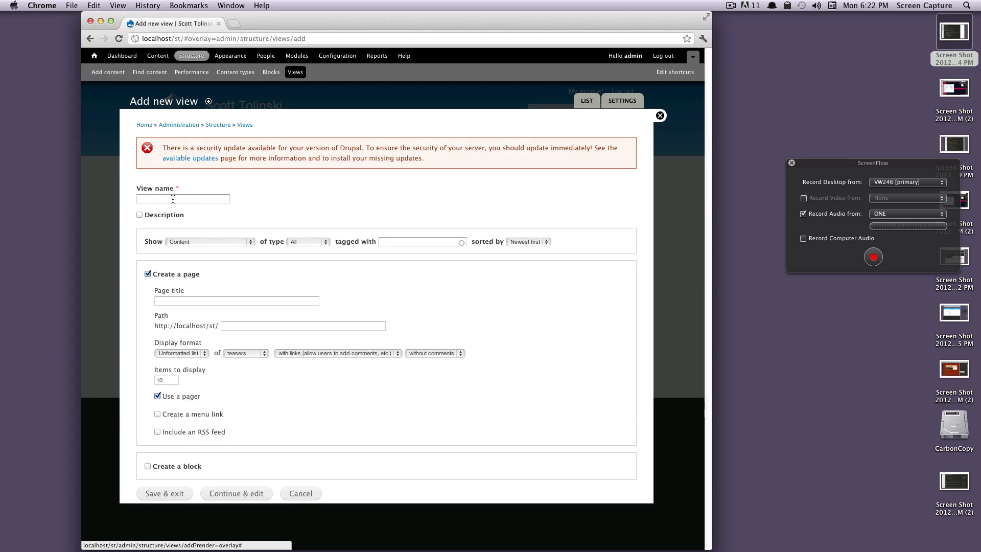
type("N")
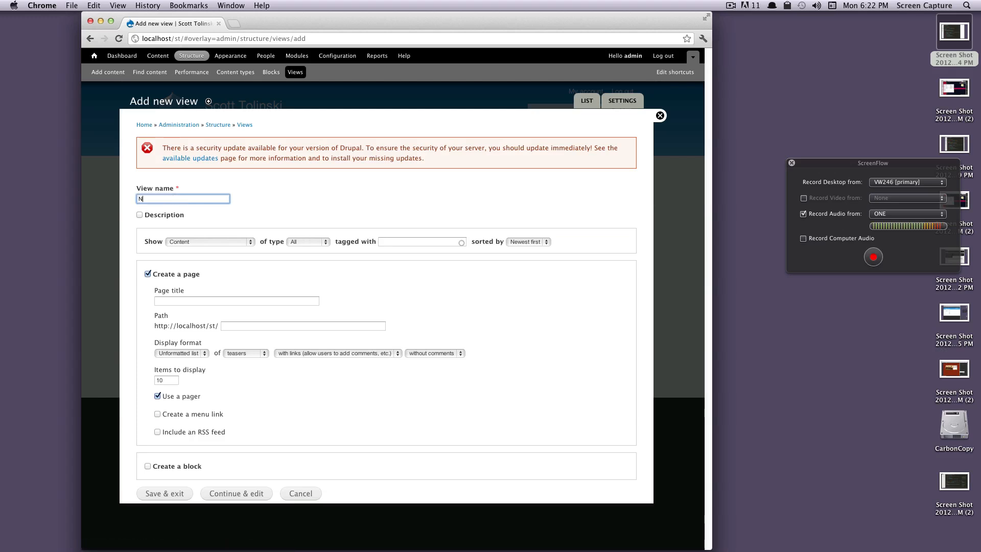
type("ew Page")
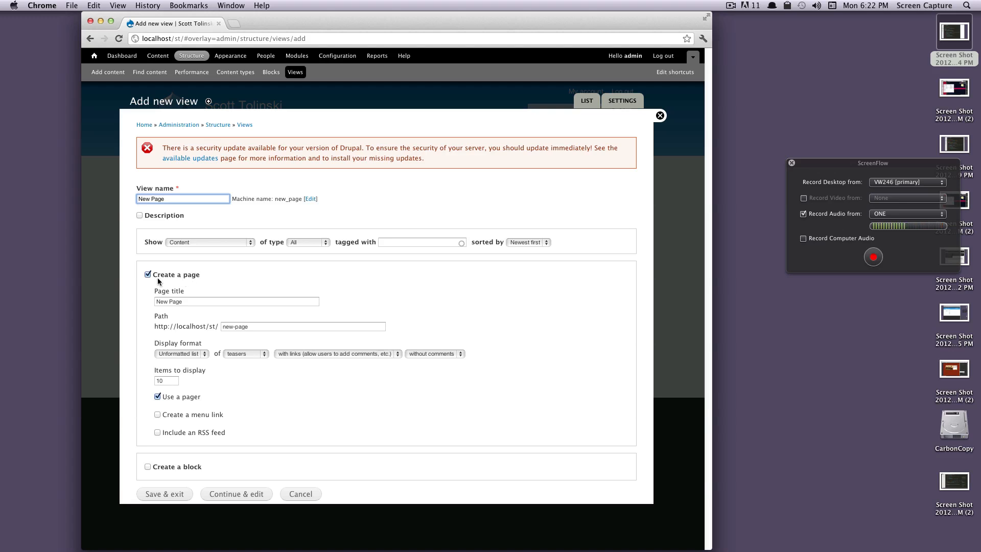
mouse_move(225, 276)
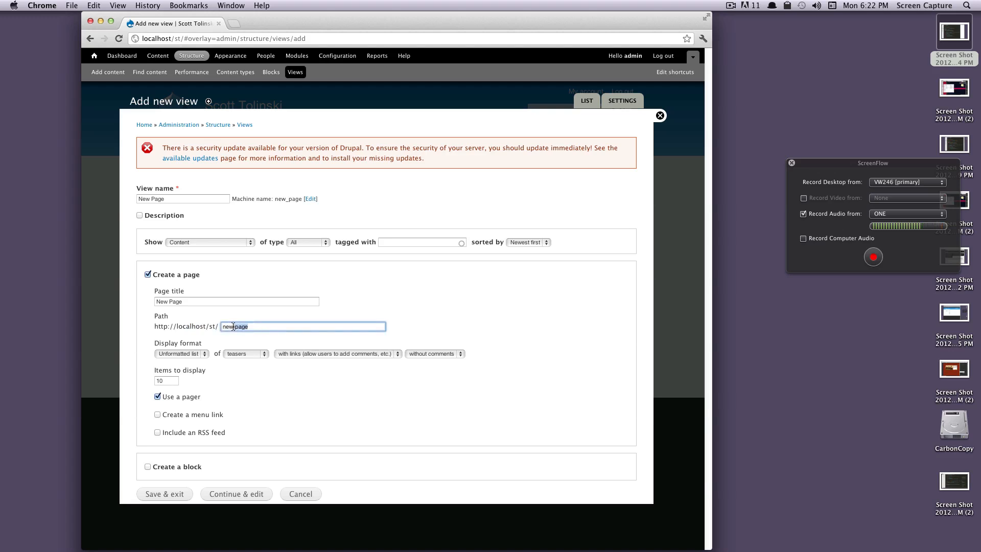
double_click(235, 327)
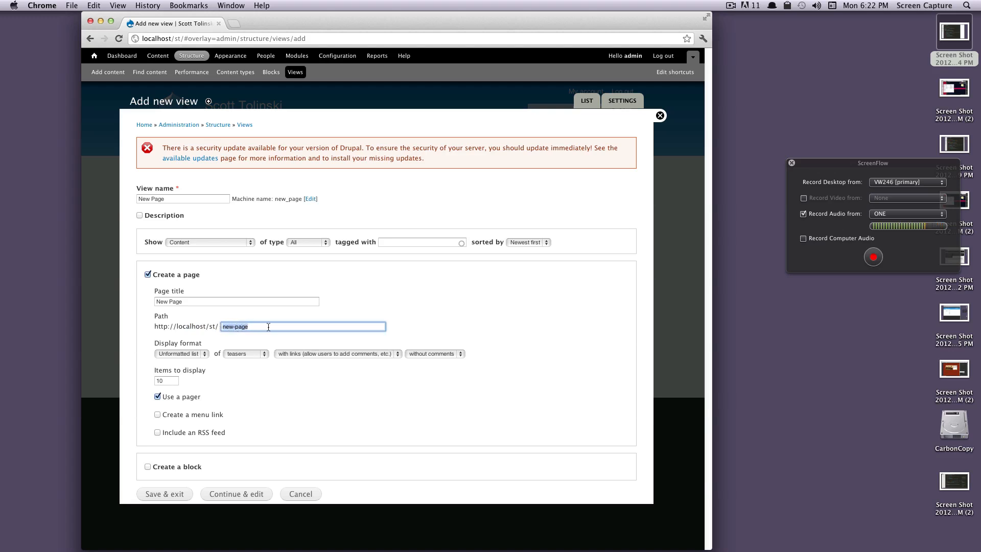
mouse_move(261, 329)
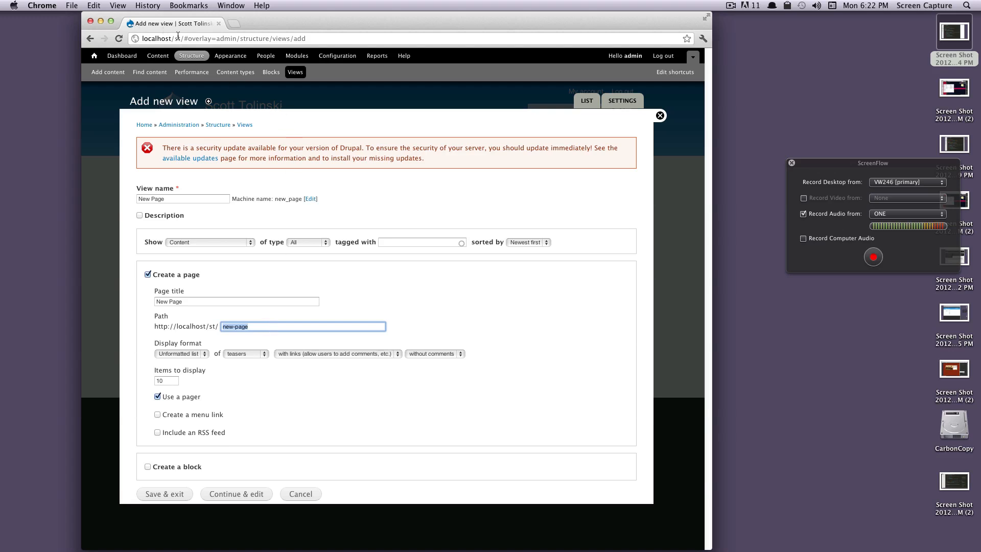
mouse_move(306, 123)
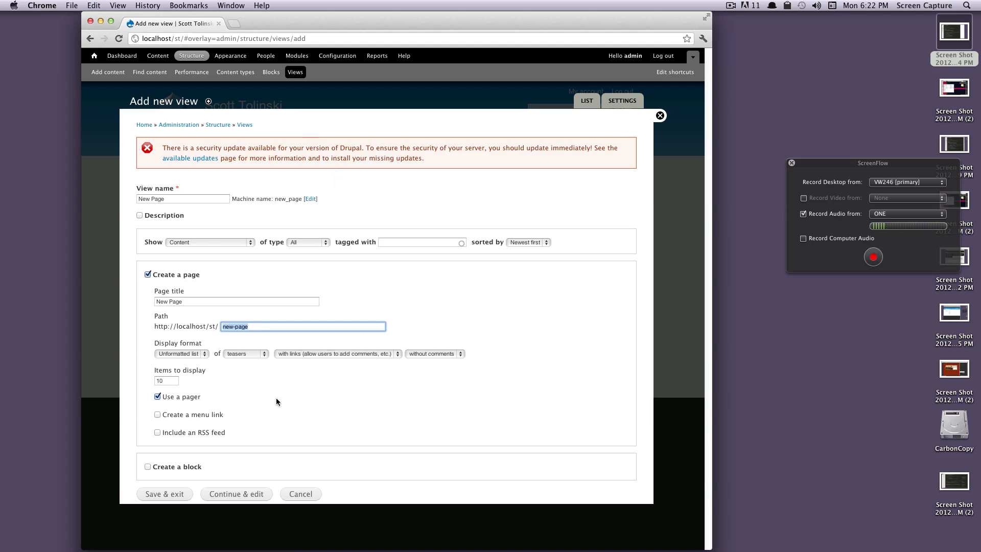
left_click(166, 381)
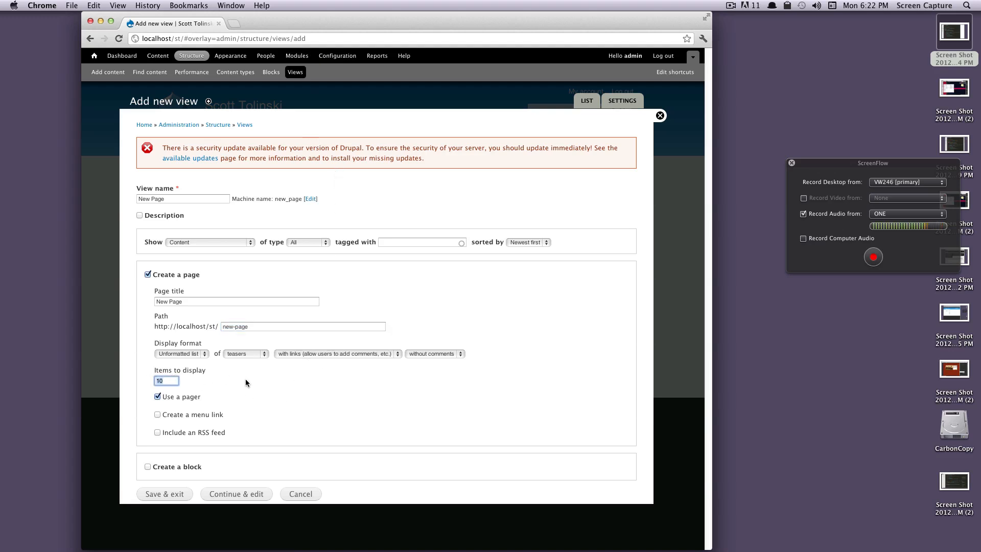
mouse_move(230, 372)
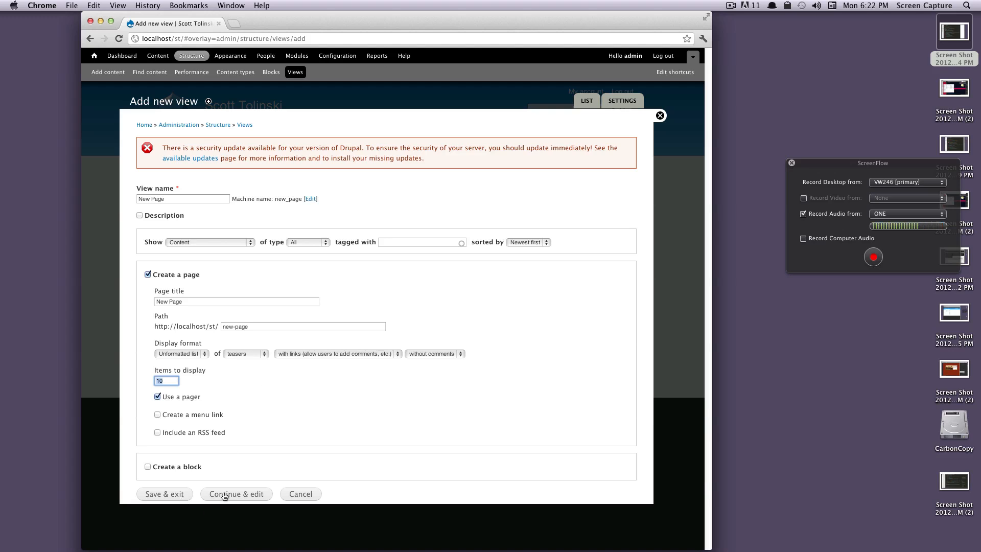
Continue & edit into the New Page view's full edit screen and review its settings.
left_click(236, 494)
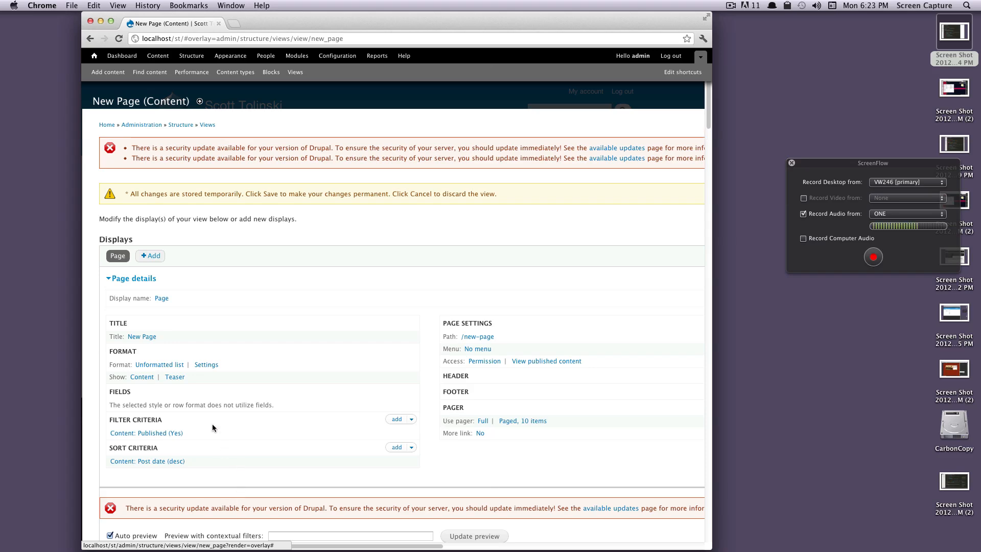
scroll("down", 3)
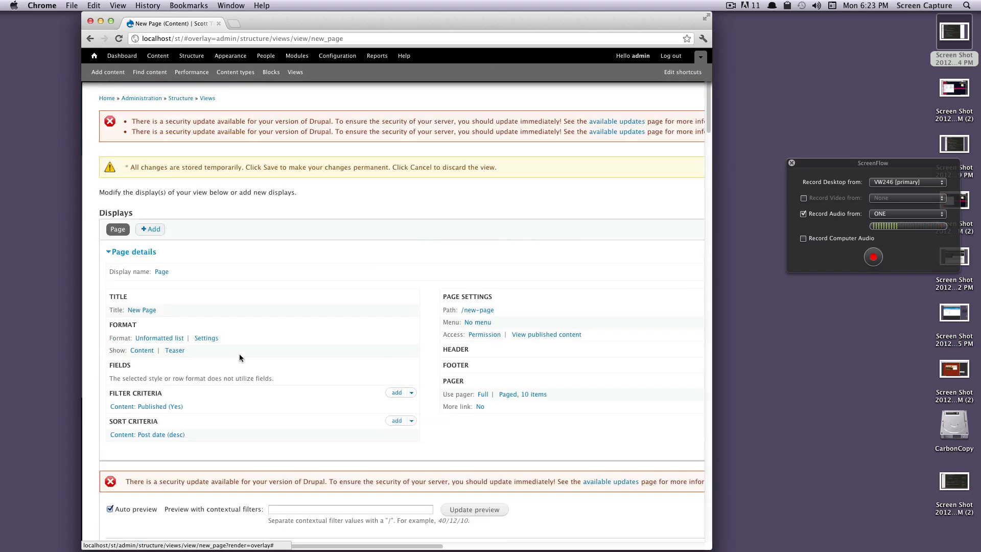
left_click_drag(196, 132, 318, 132)
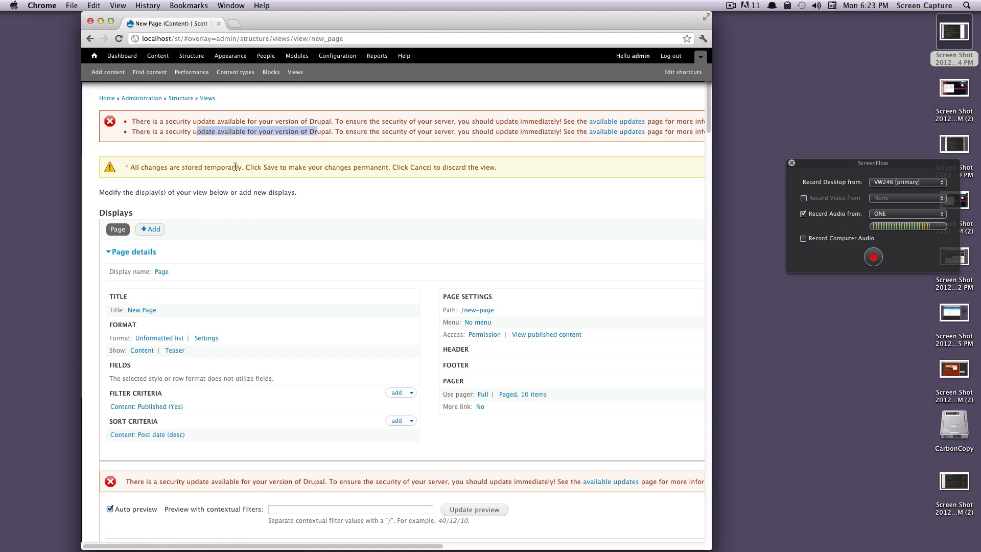
scroll("down", 3)
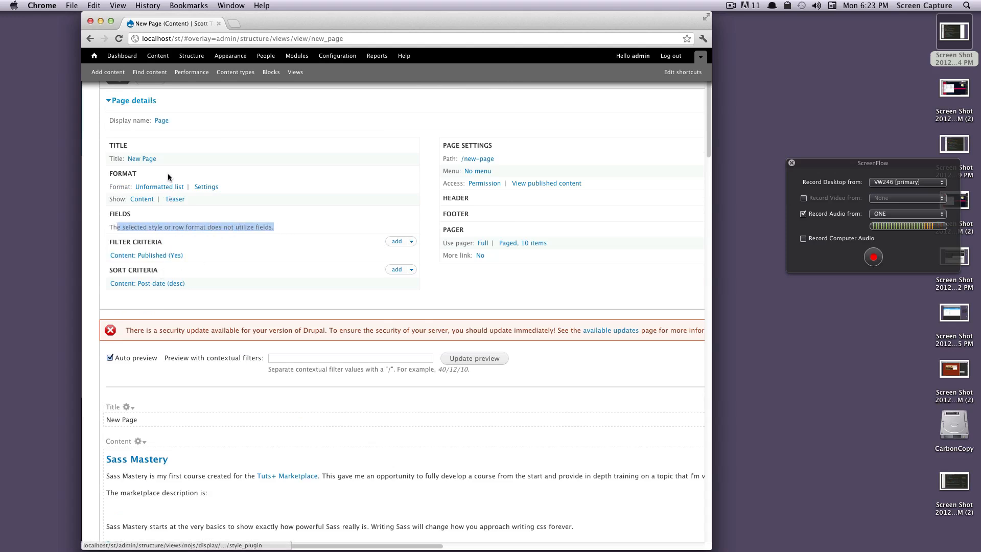
mouse_move(182, 201)
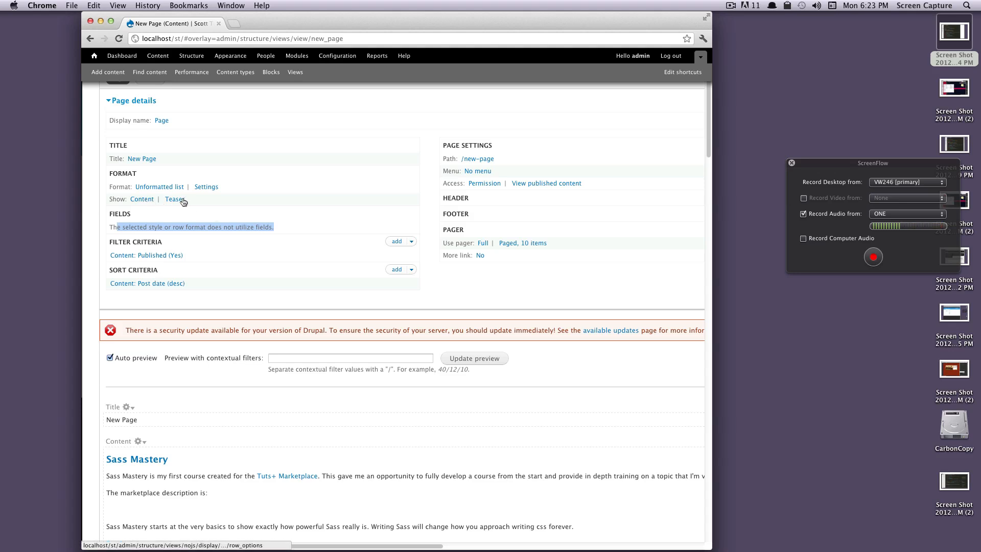
mouse_move(203, 223)
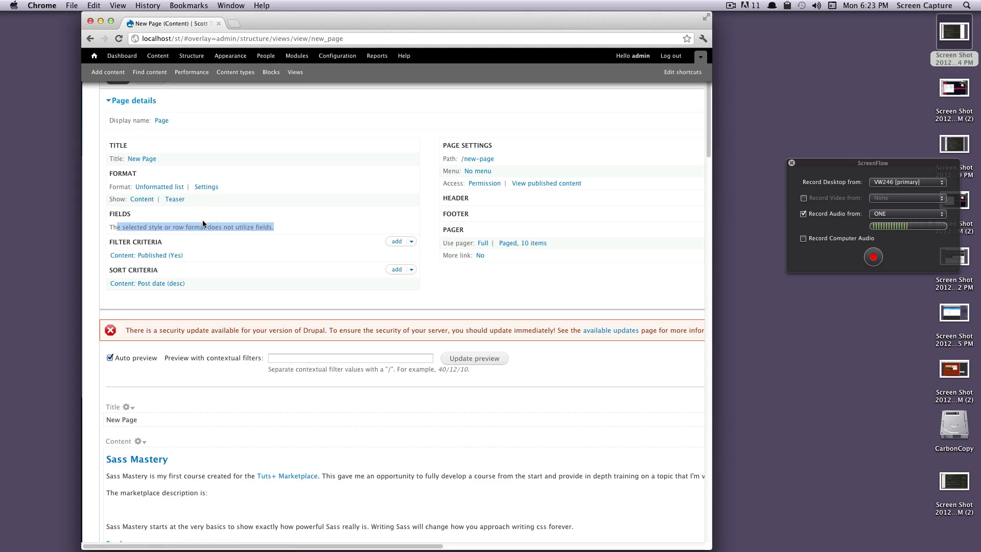
scroll("down", 3)
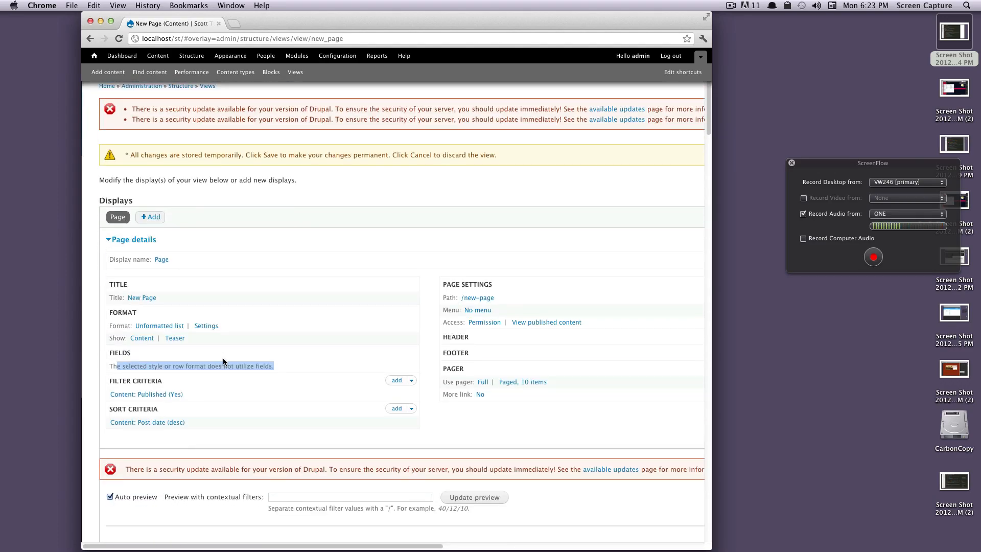
mouse_move(397, 381)
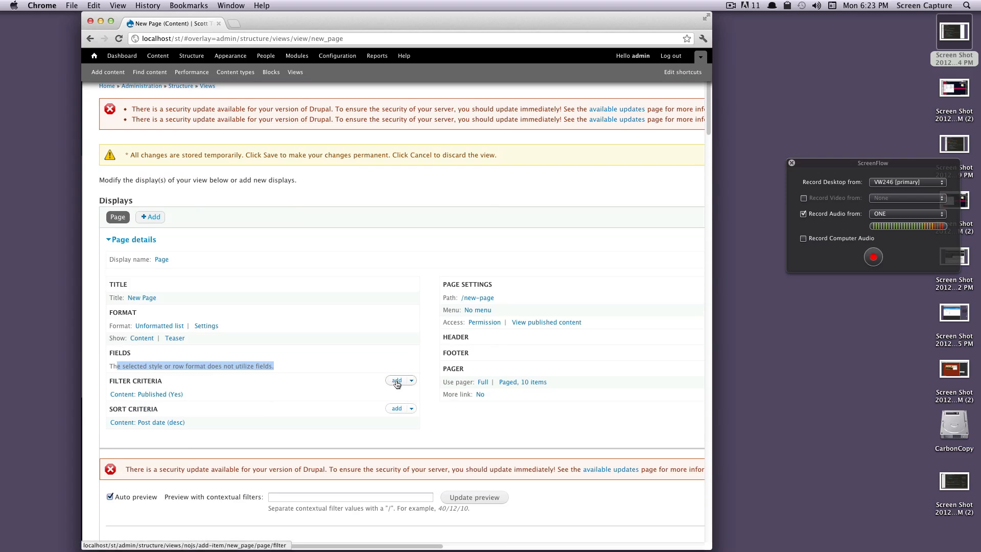
Add a Content: Type filter allowing only Article content.
left_click(395, 380)
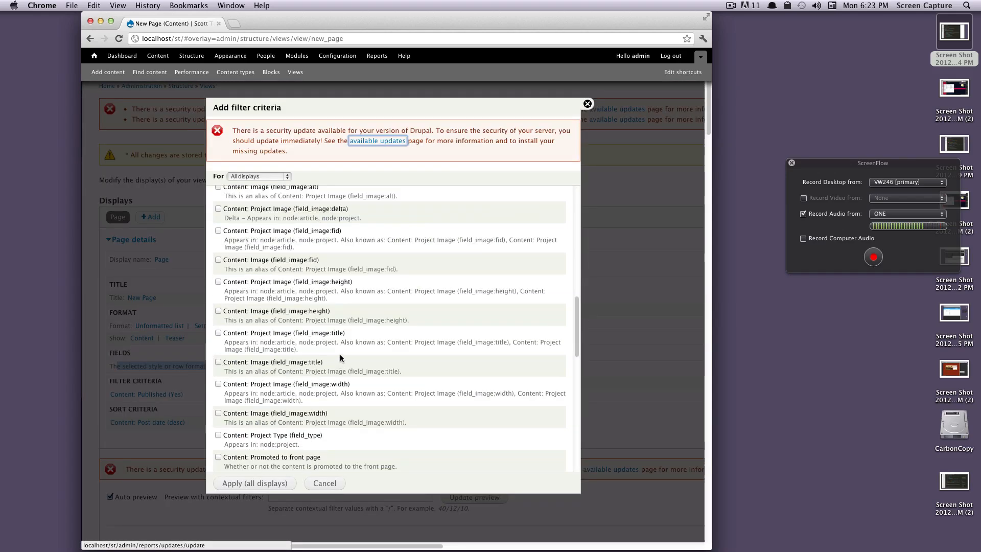
scroll("down", 3)
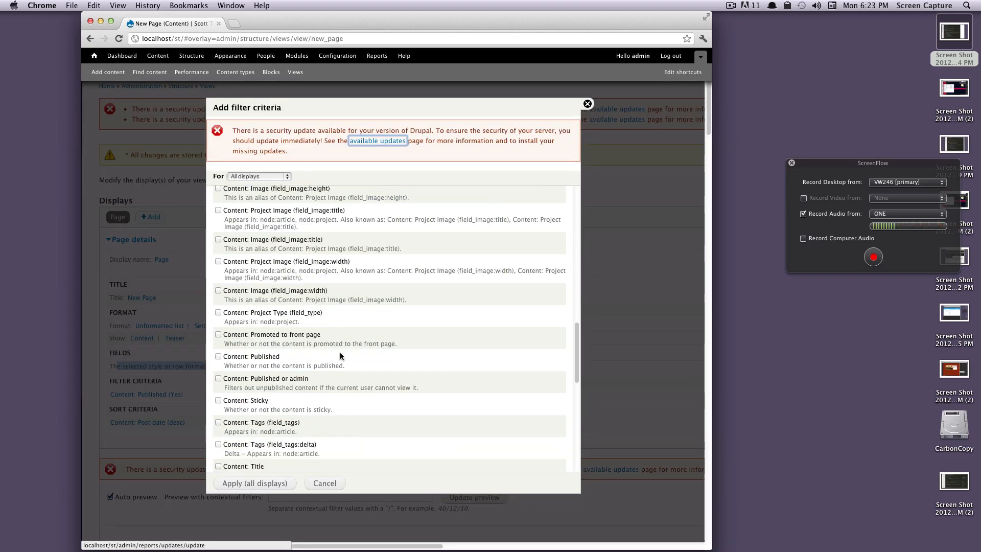
left_click(218, 411)
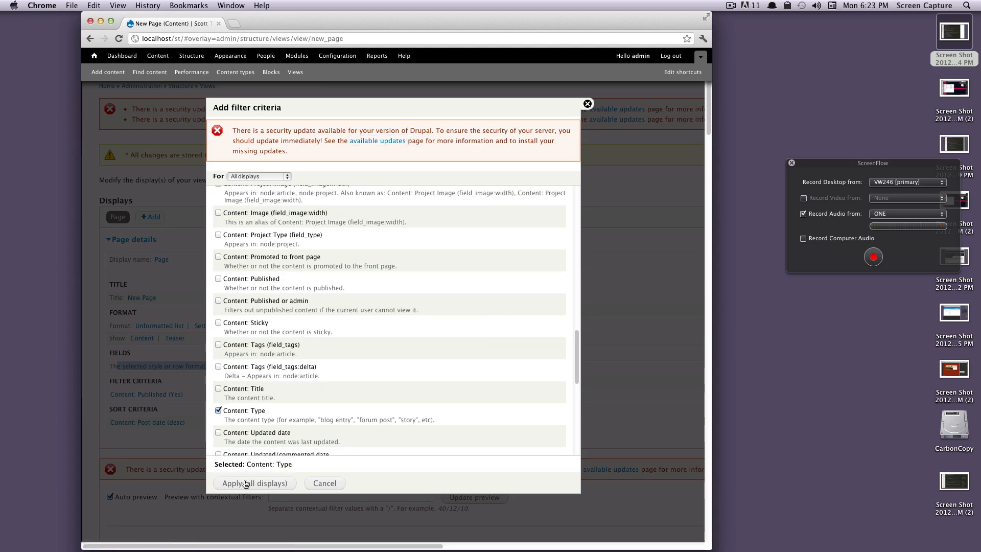
left_click(253, 483)
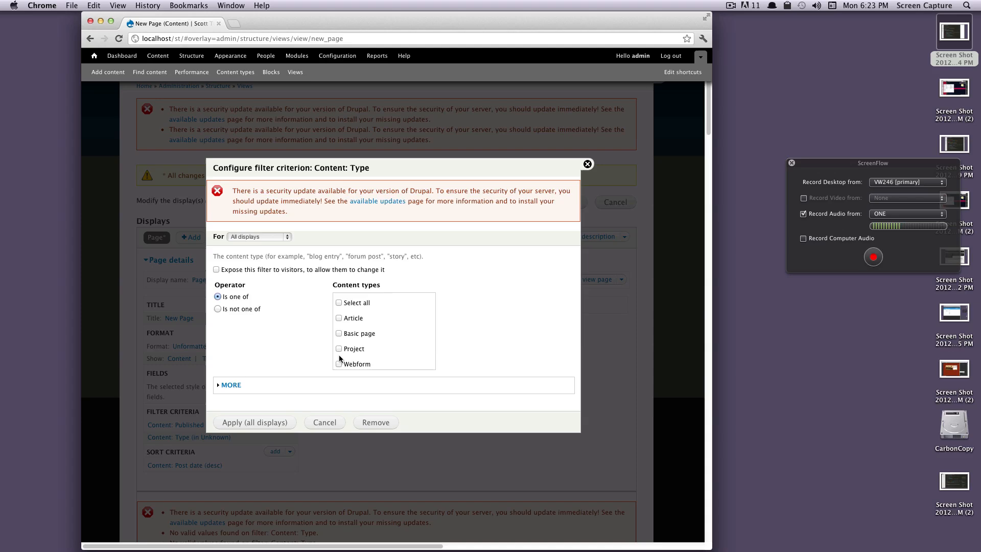
left_click(338, 317)
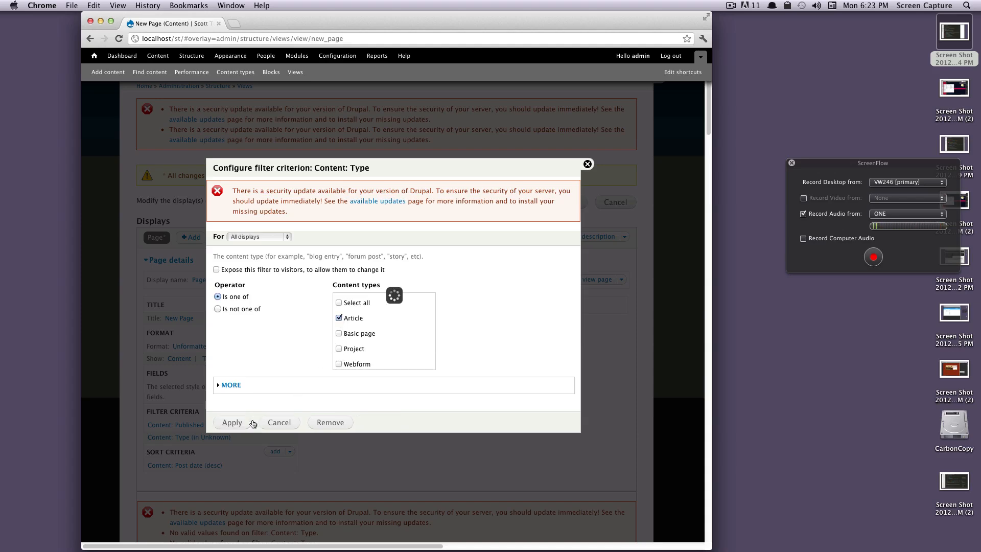
left_click(231, 423)
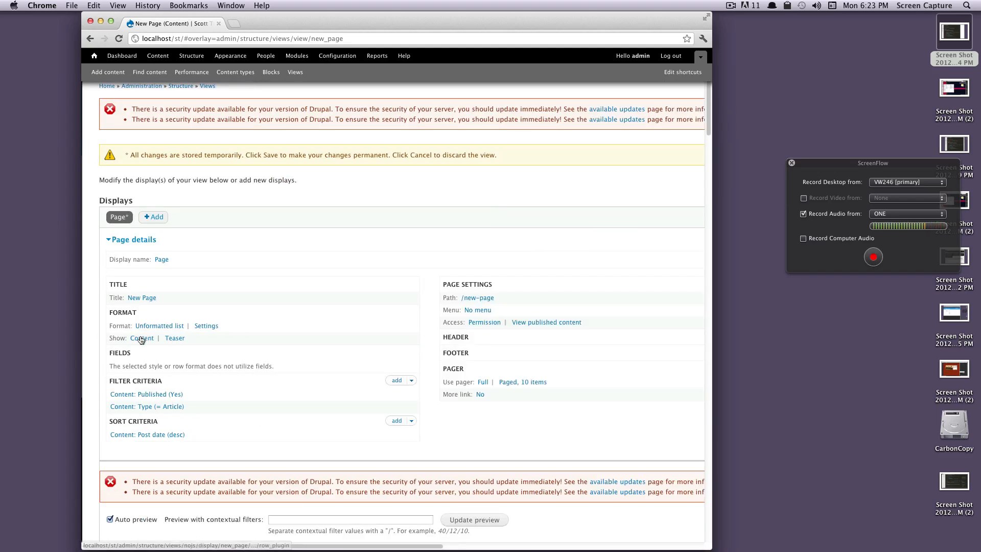
Switch the row style from Content to Fields so Content: Title is listed.
left_click(143, 337)
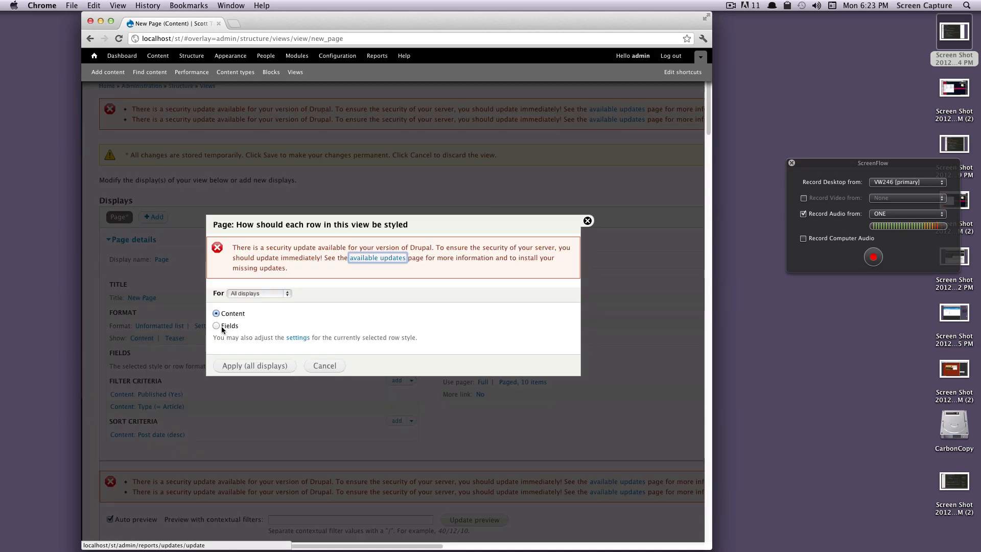
left_click(217, 326)
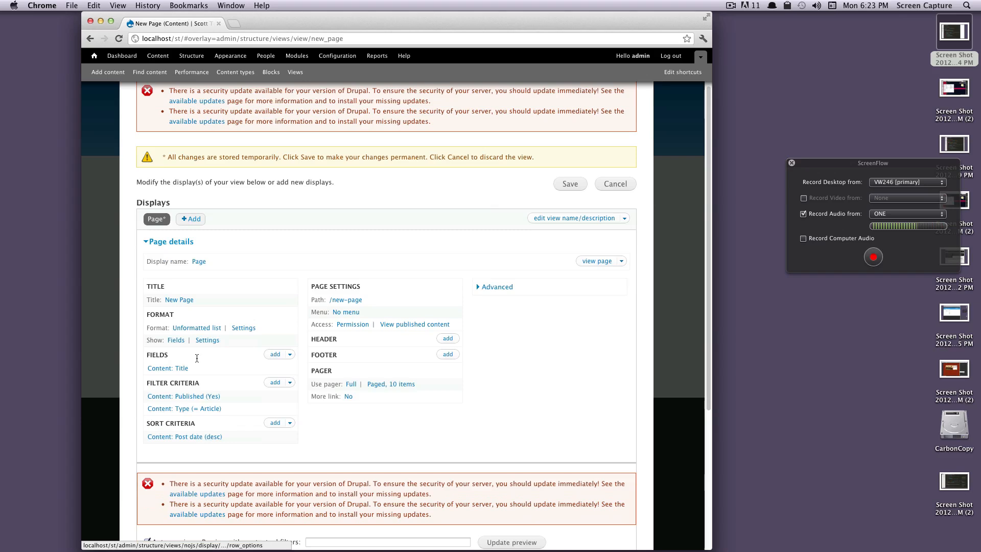
scroll("down", 3)
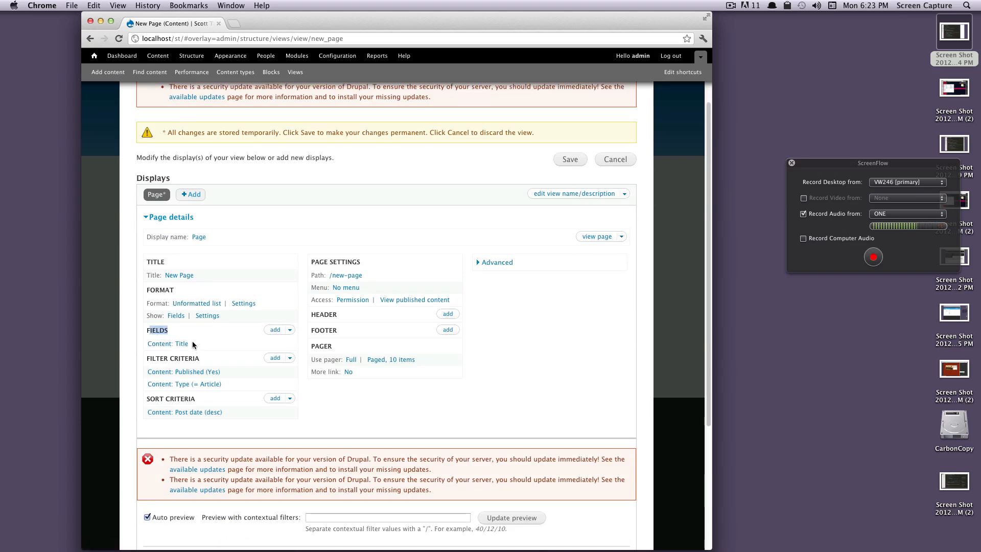
scroll("down", 3)
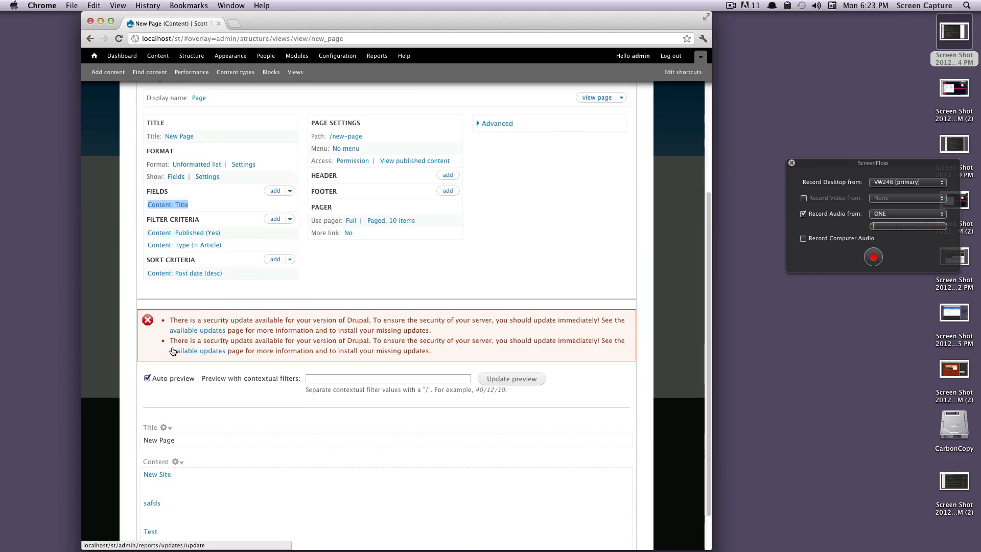
scroll("down", 3)
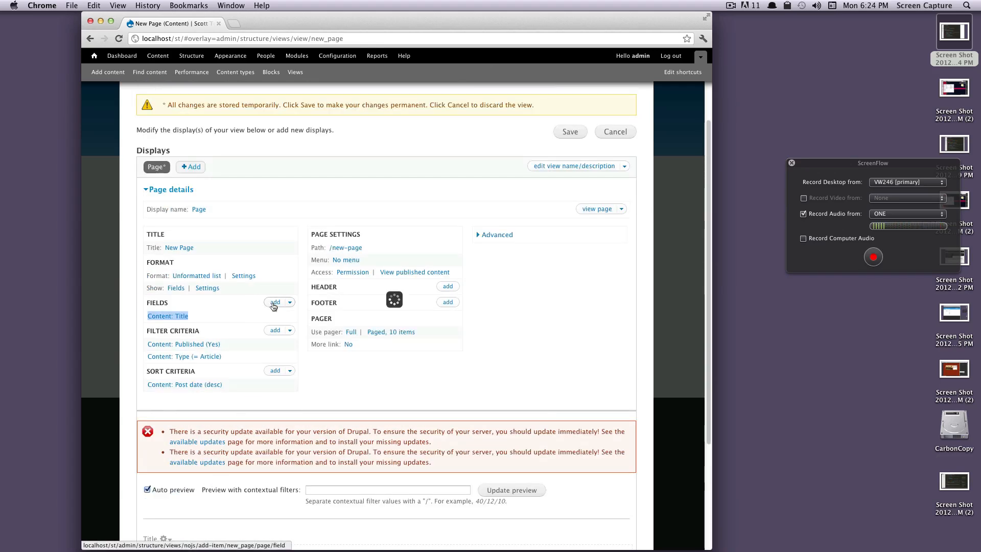
Add a Content: Post date field with default settings and check it in the preview.
left_click(275, 301)
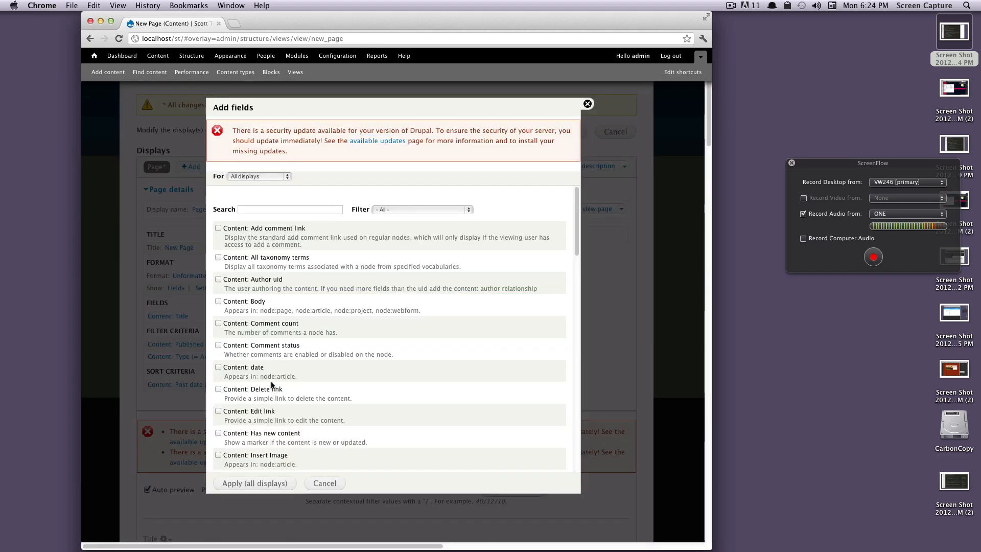
scroll("down", 3)
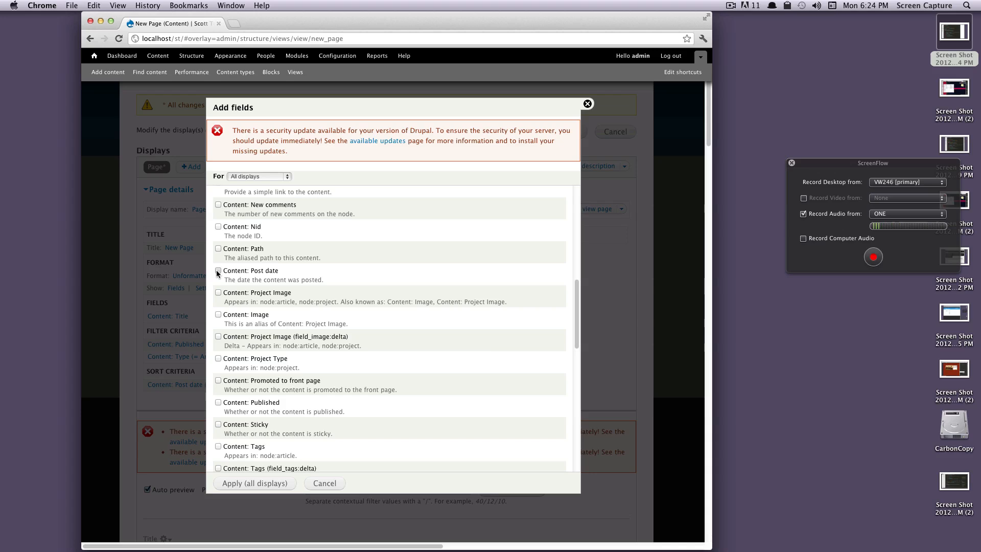
left_click(218, 270)
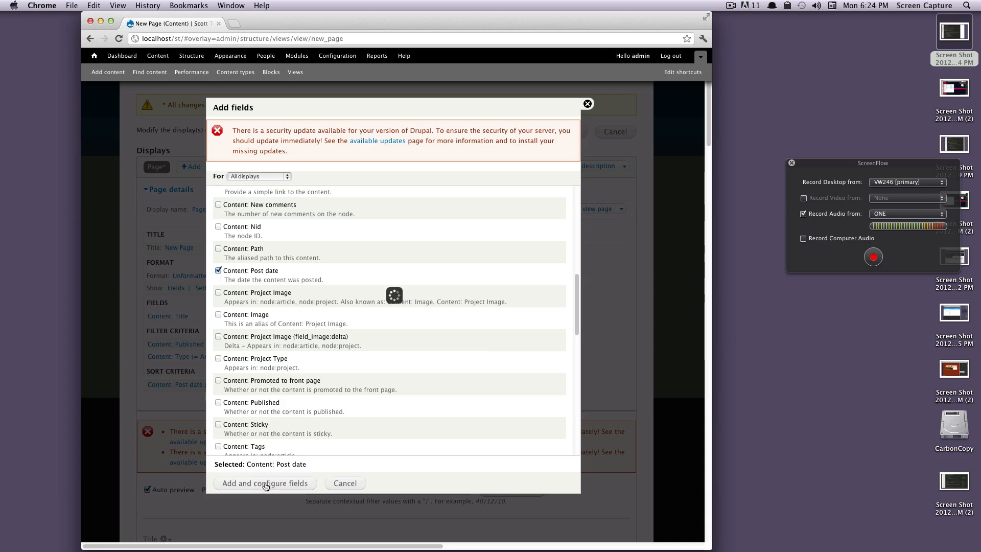
left_click(265, 482)
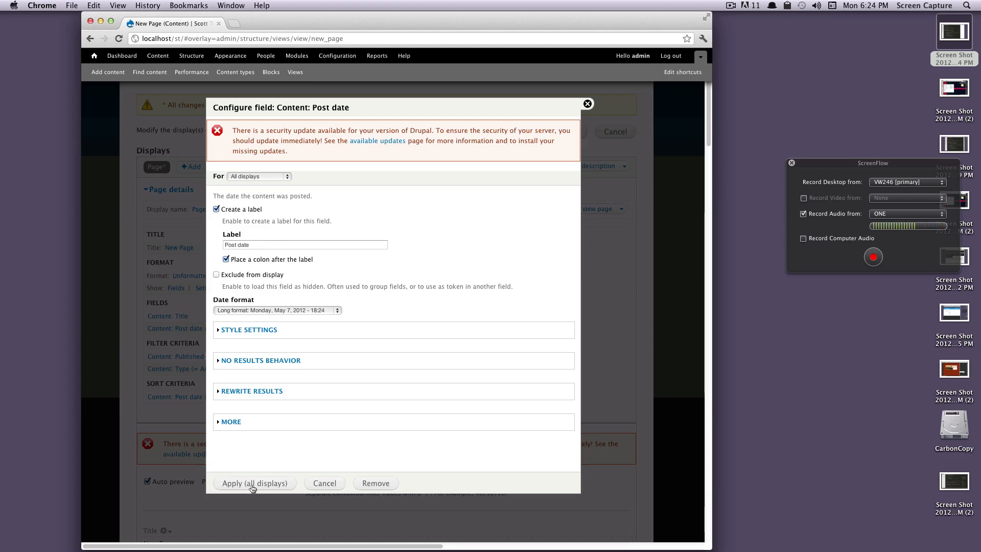
left_click(254, 483)
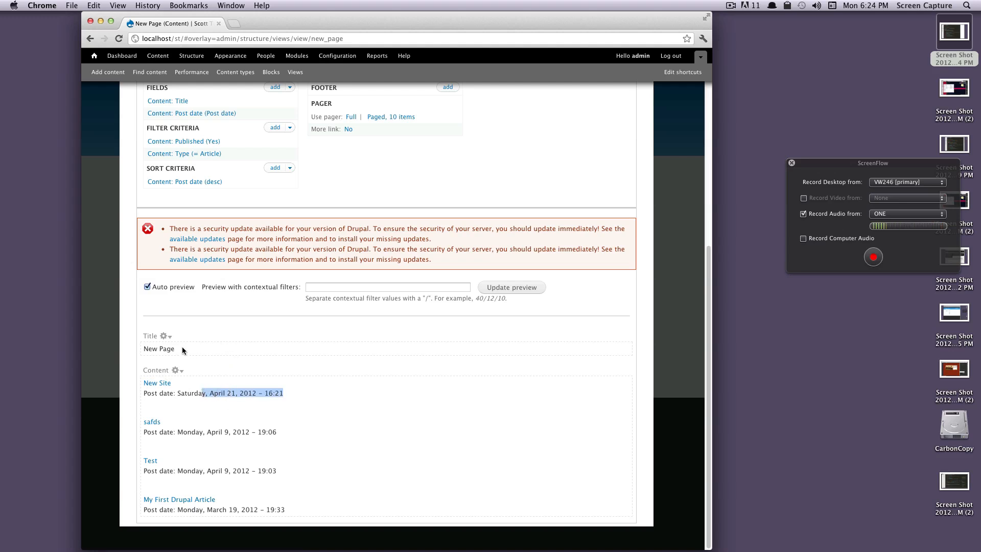
double_click(165, 349)
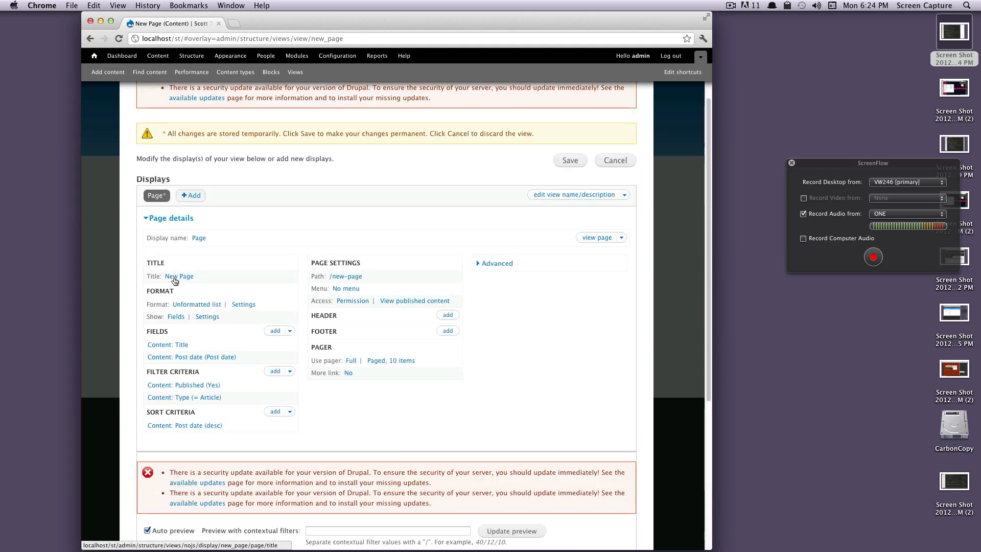
mouse_move(178, 276)
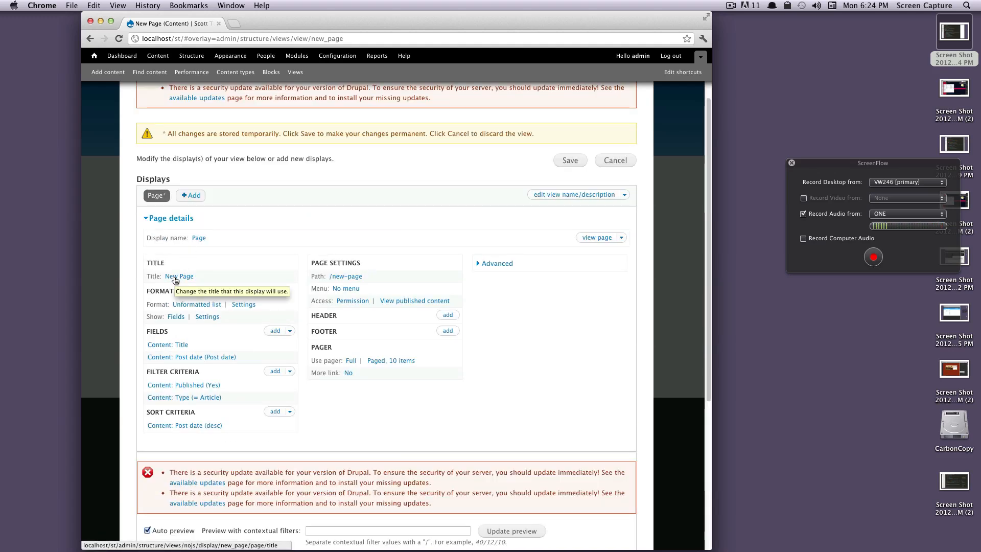
Review the preview title options, then save the New Page view permanently.
scroll("down", 3)
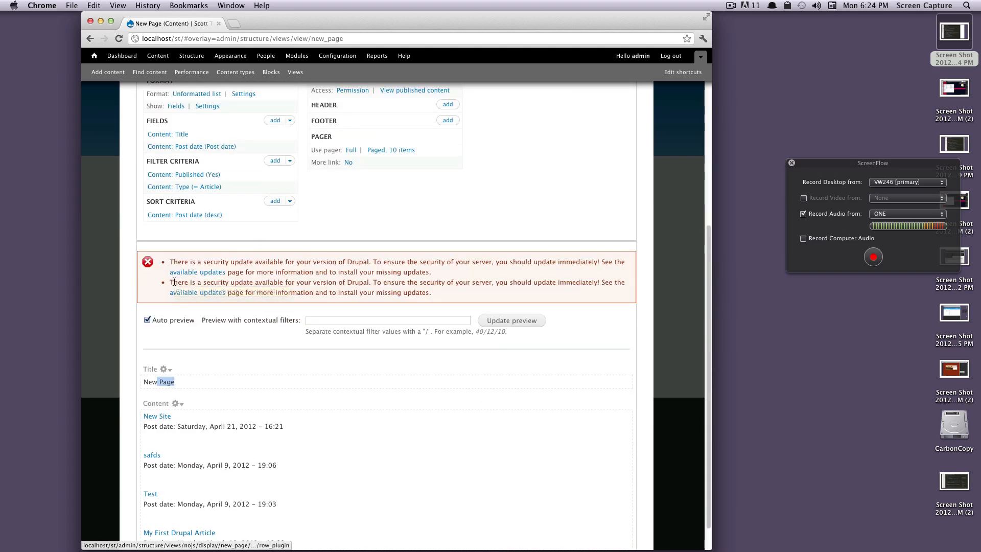
scroll("down", 3)
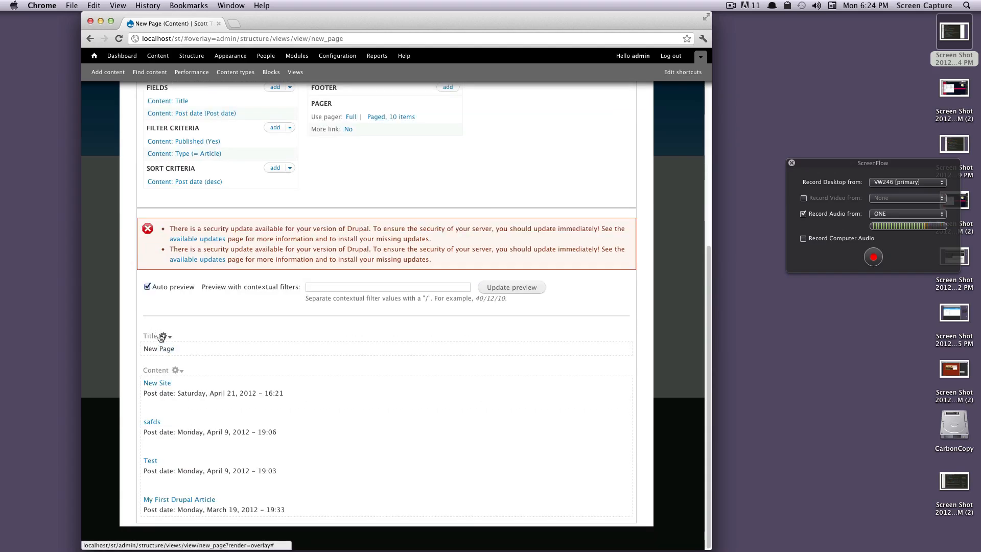
left_click(163, 336)
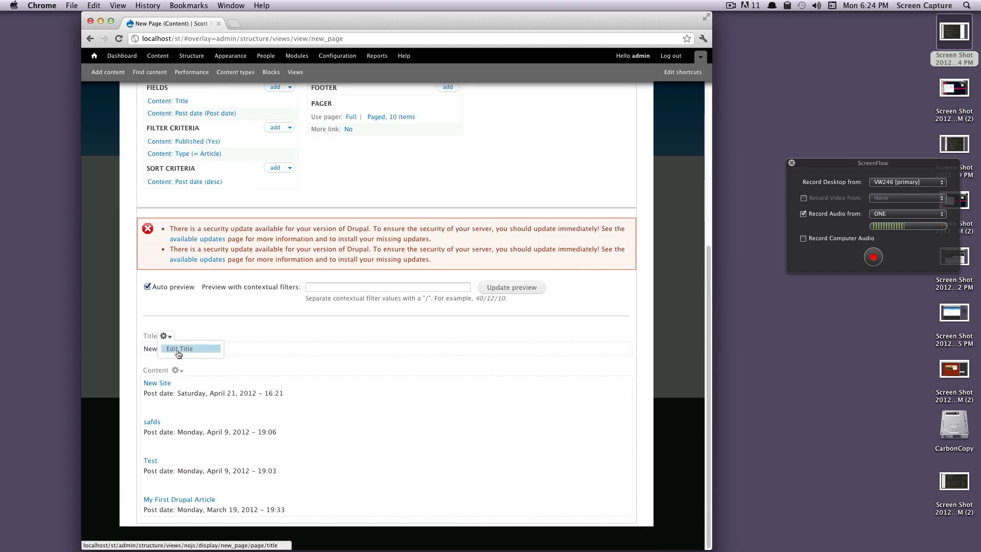
left_click(179, 349)
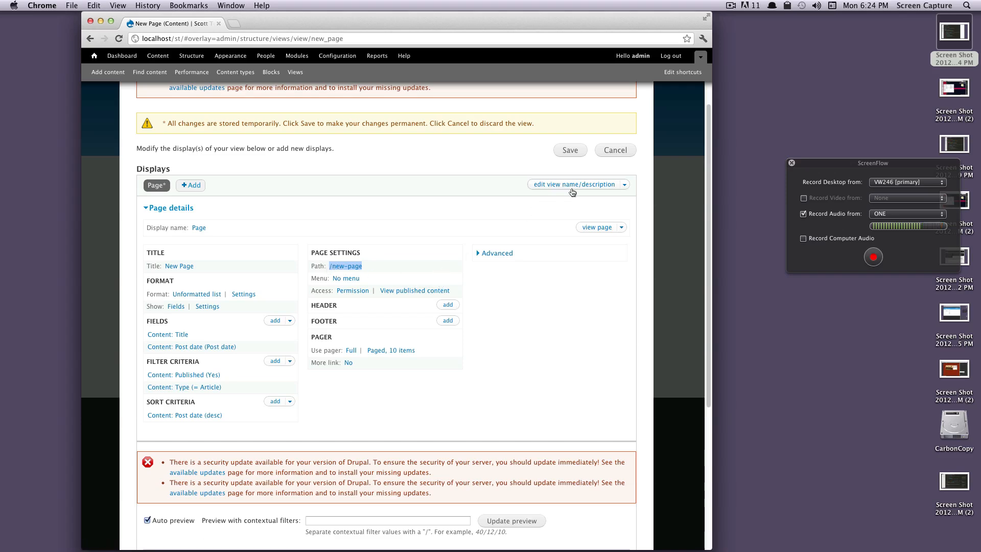
left_click(570, 149)
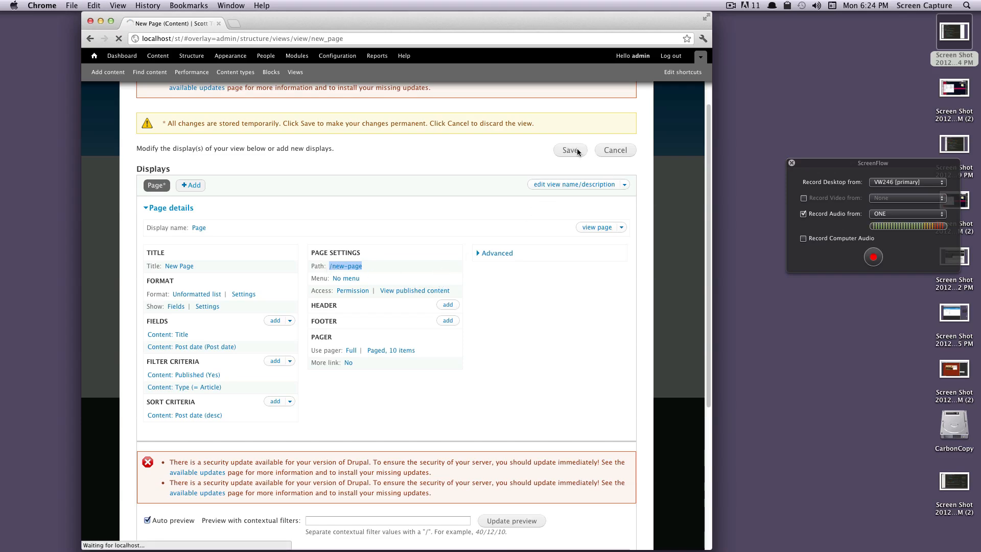
left_click(570, 149)
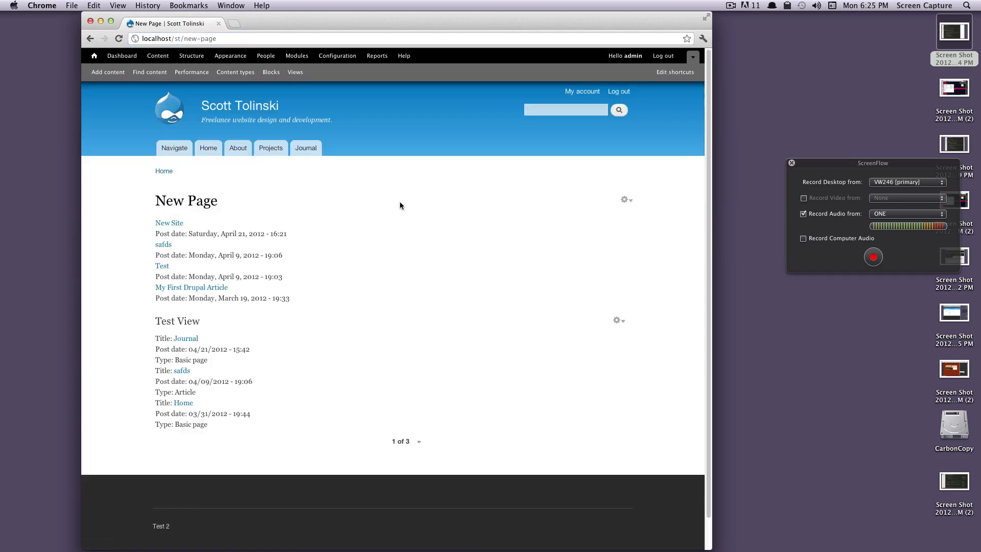
Visit the live /new-page listing and the Content admin list to compare titles and post dates.
double_click(163, 200)
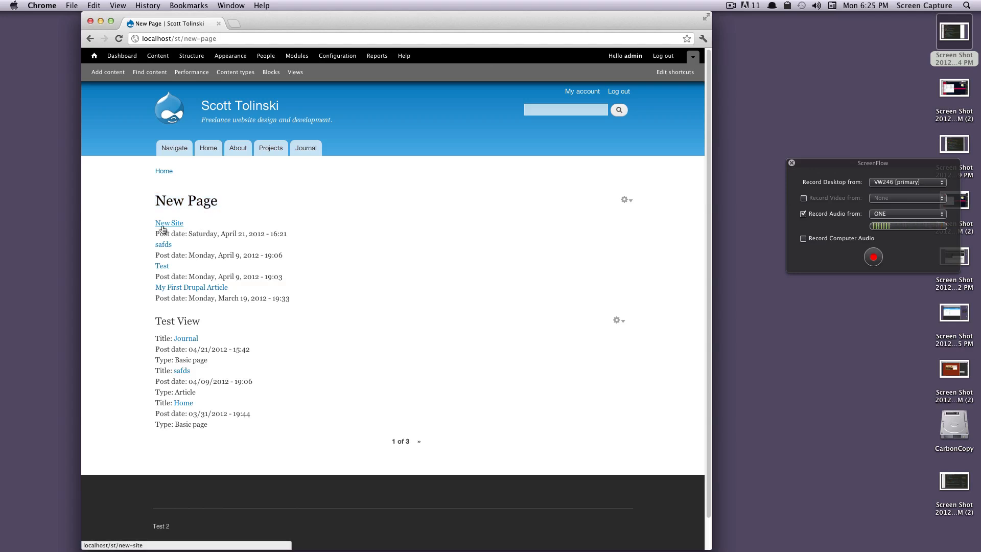
mouse_move(286, 242)
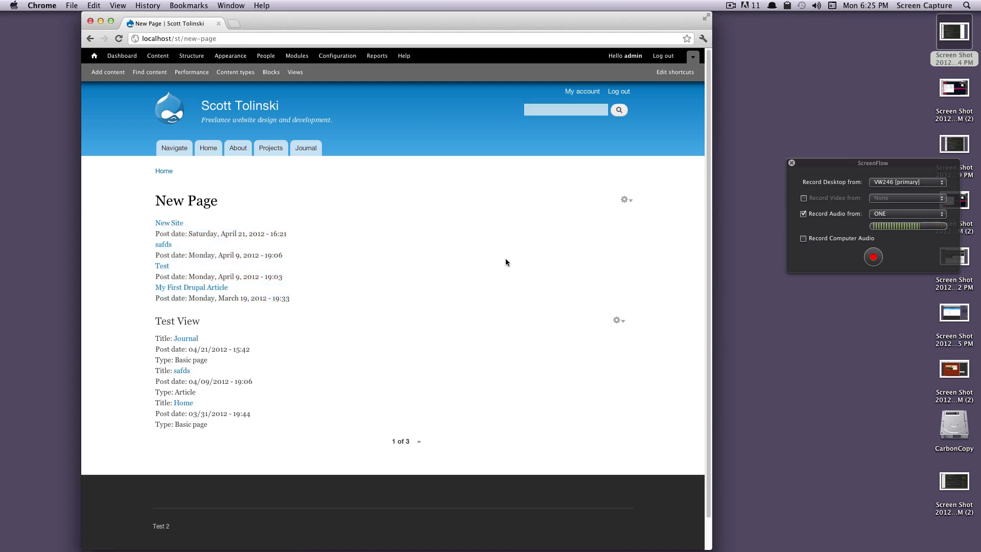
mouse_move(551, 294)
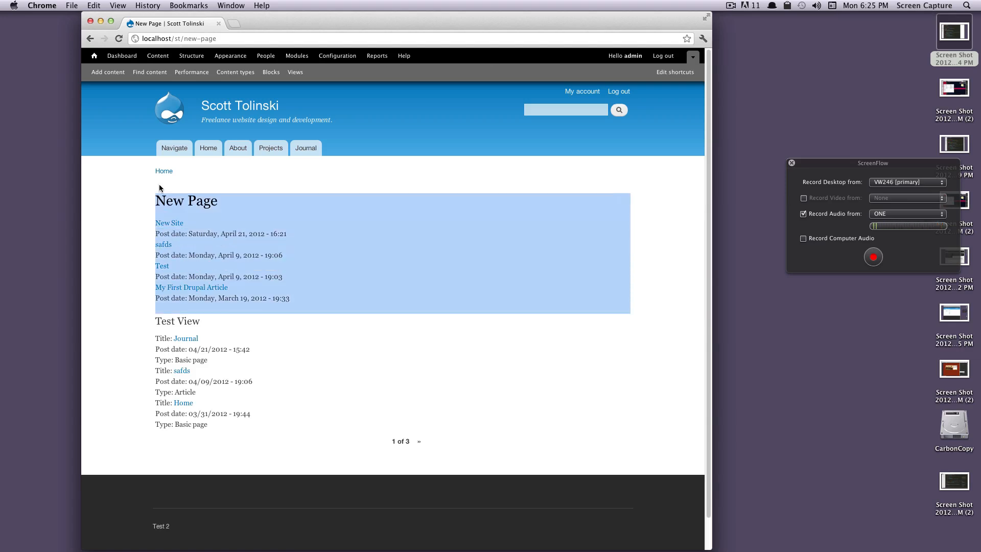
left_click(149, 71)
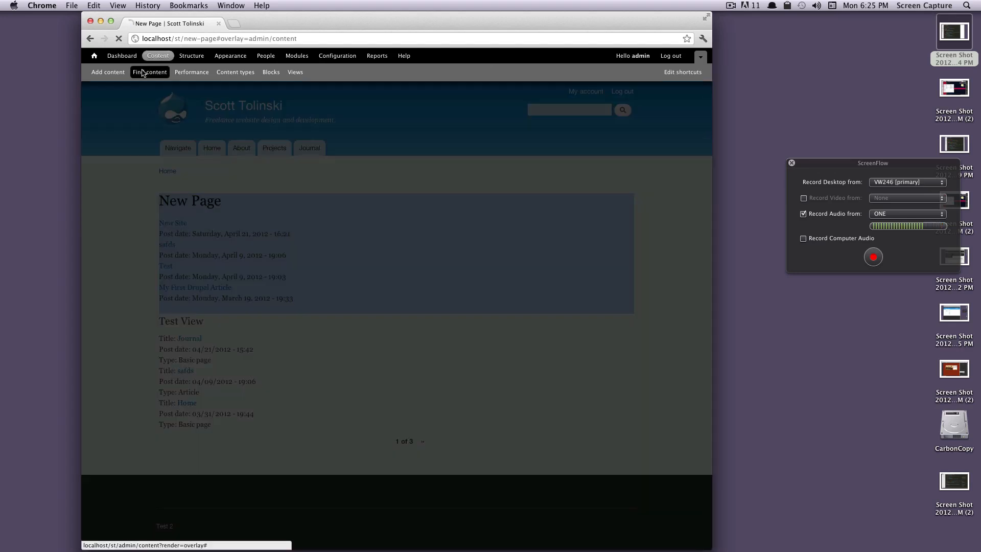
left_click(149, 72)
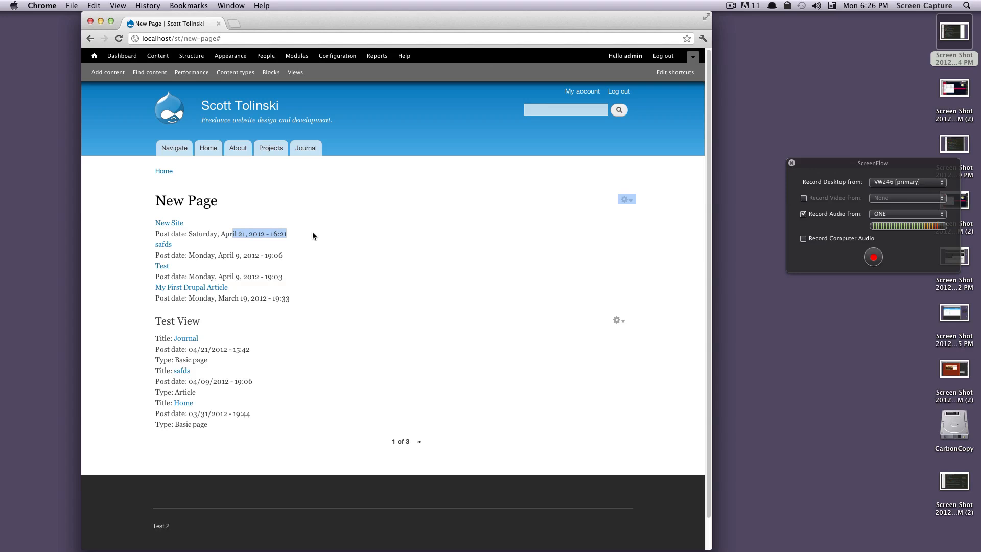
mouse_move(332, 243)
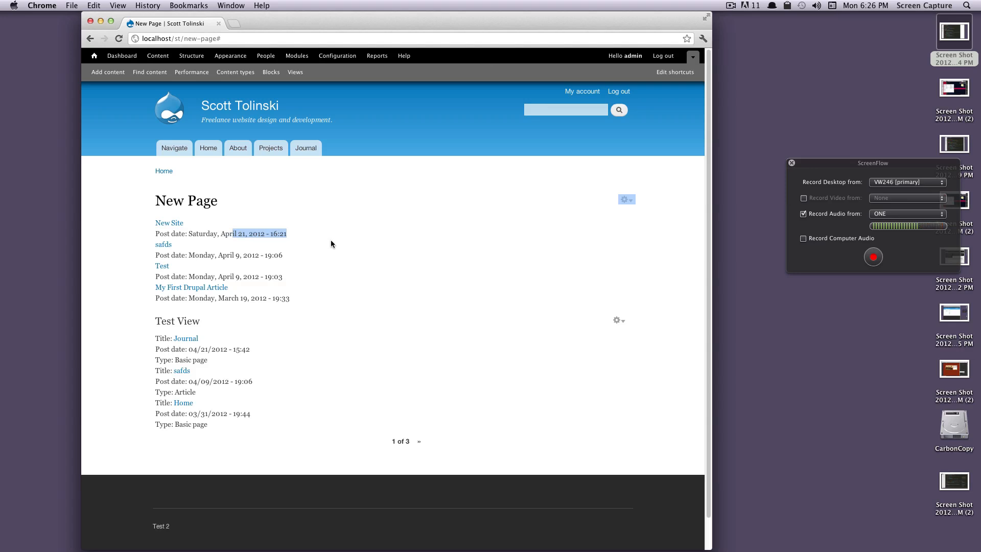
mouse_move(335, 240)
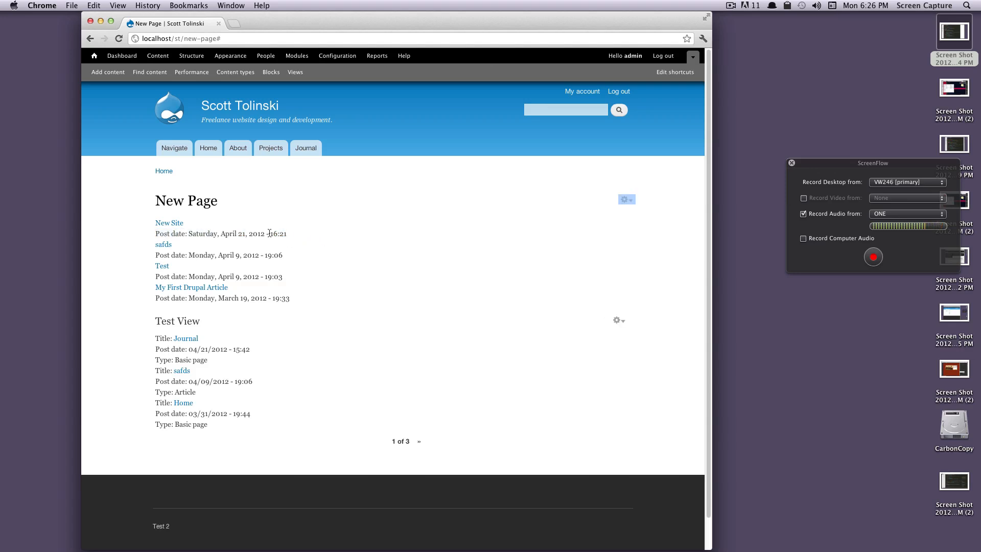
triple_click(220, 233)
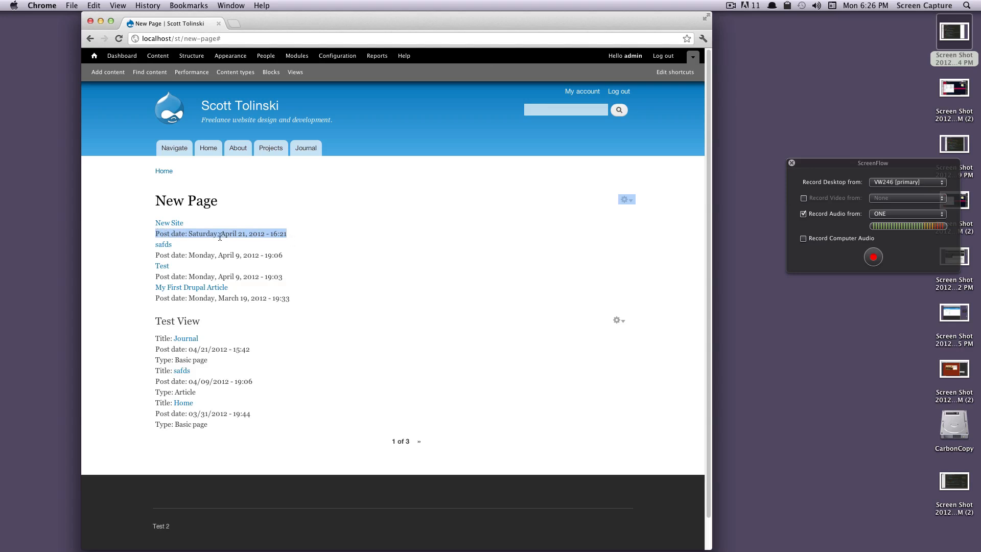